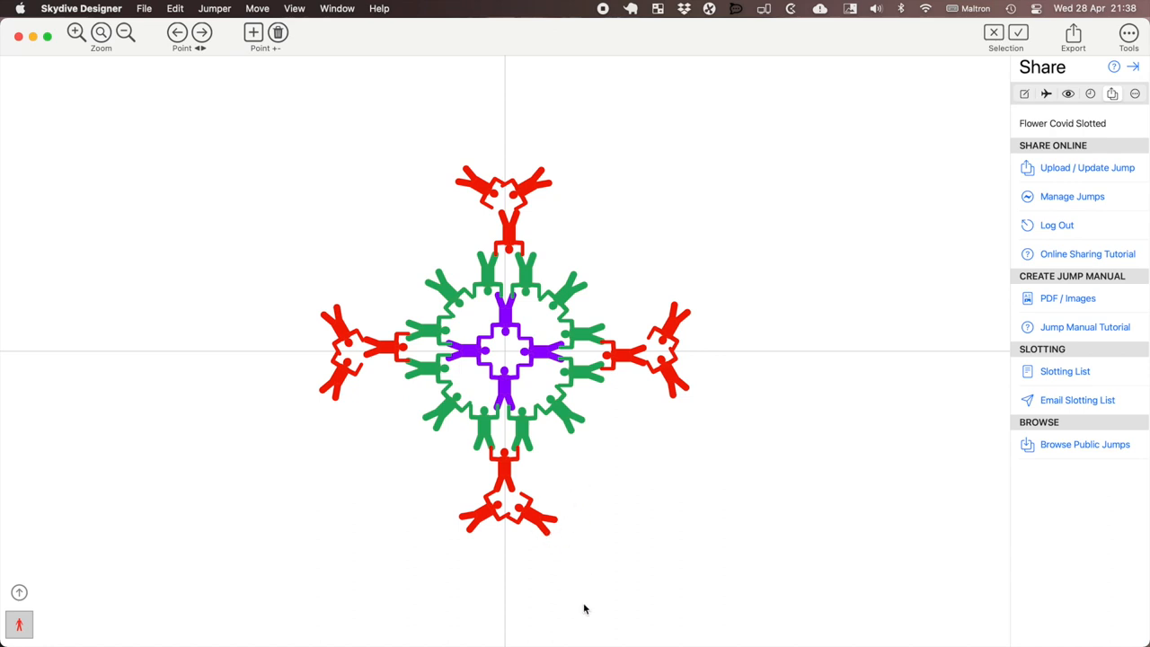
mouse_move(604, 569)
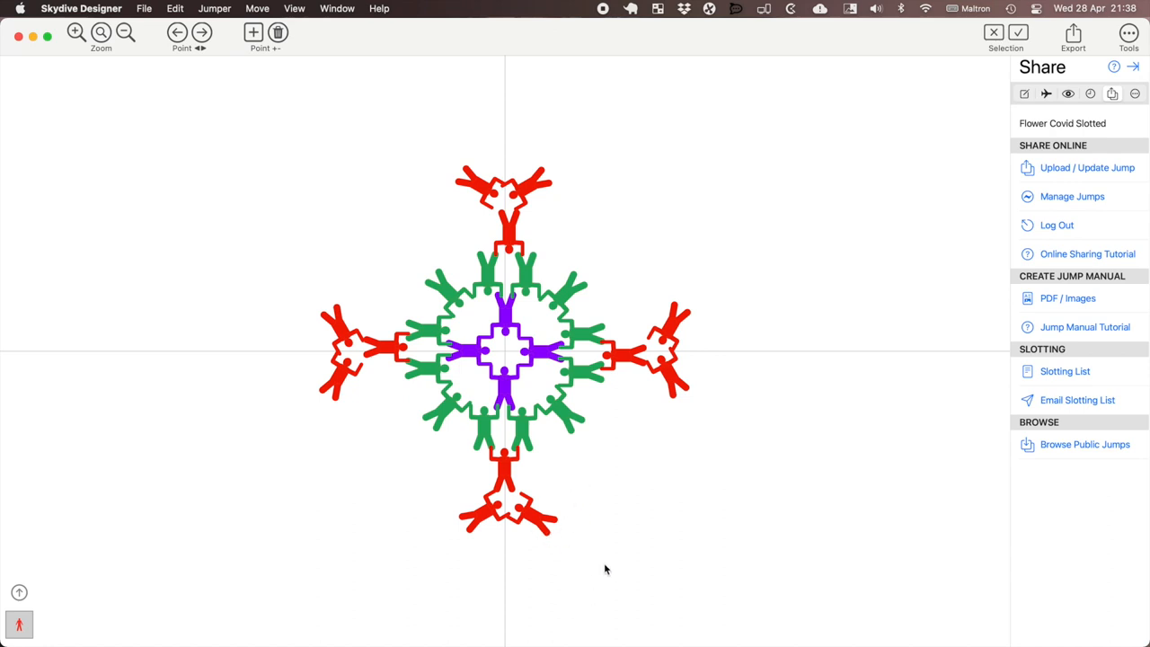
mouse_move(353, 632)
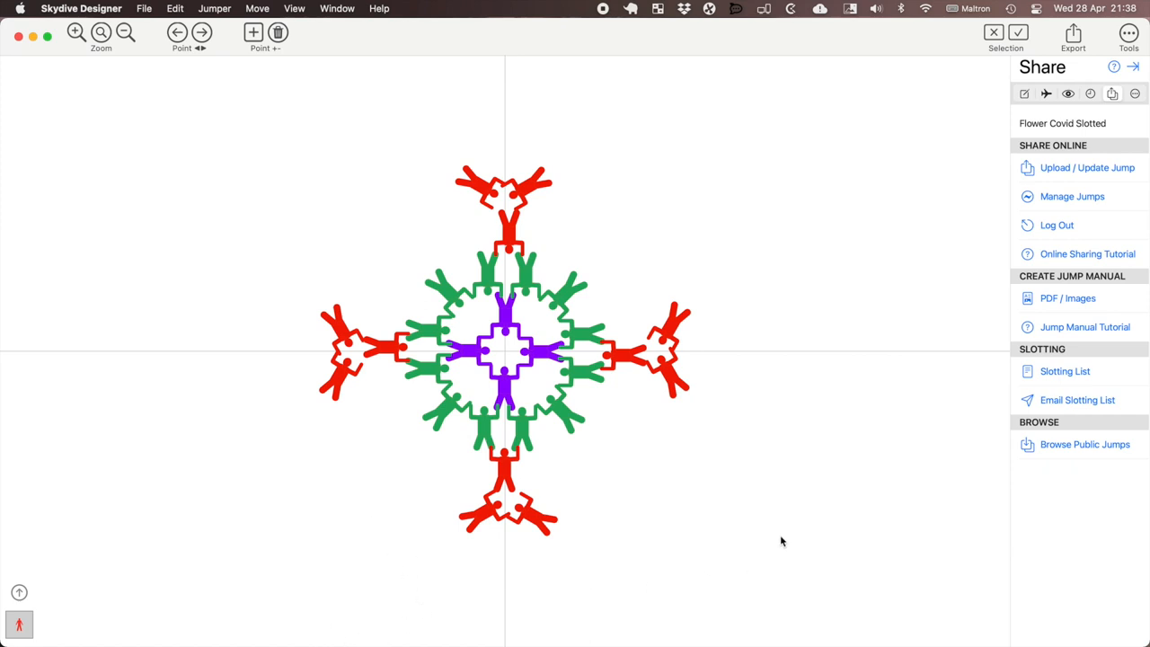
mouse_move(861, 443)
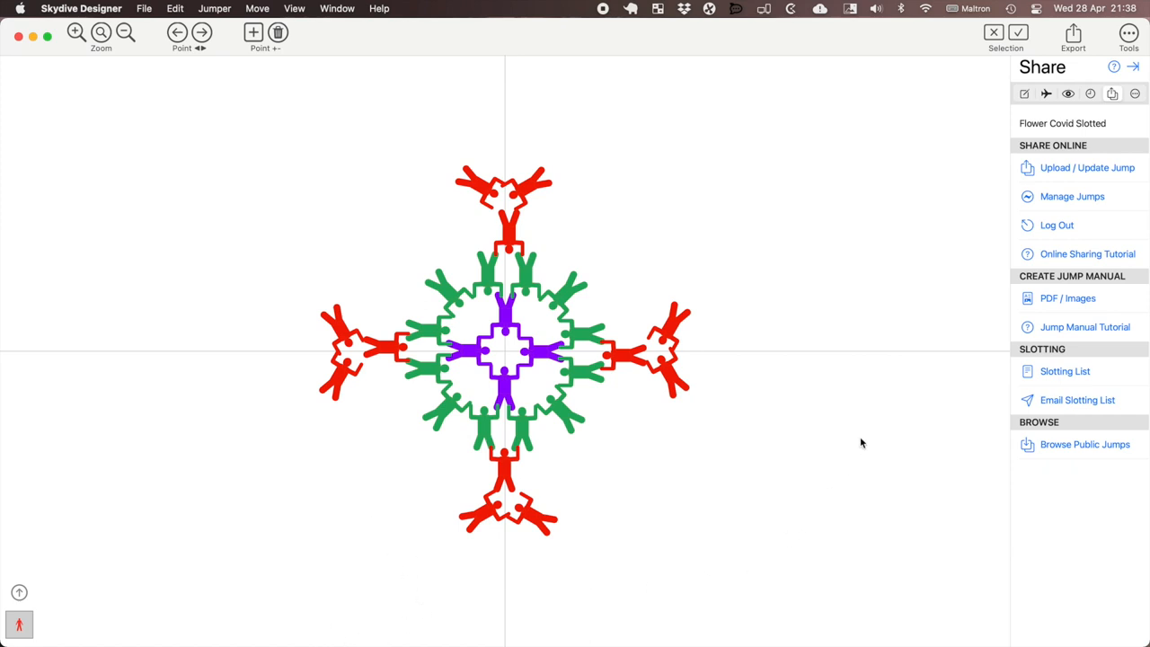
mouse_move(871, 434)
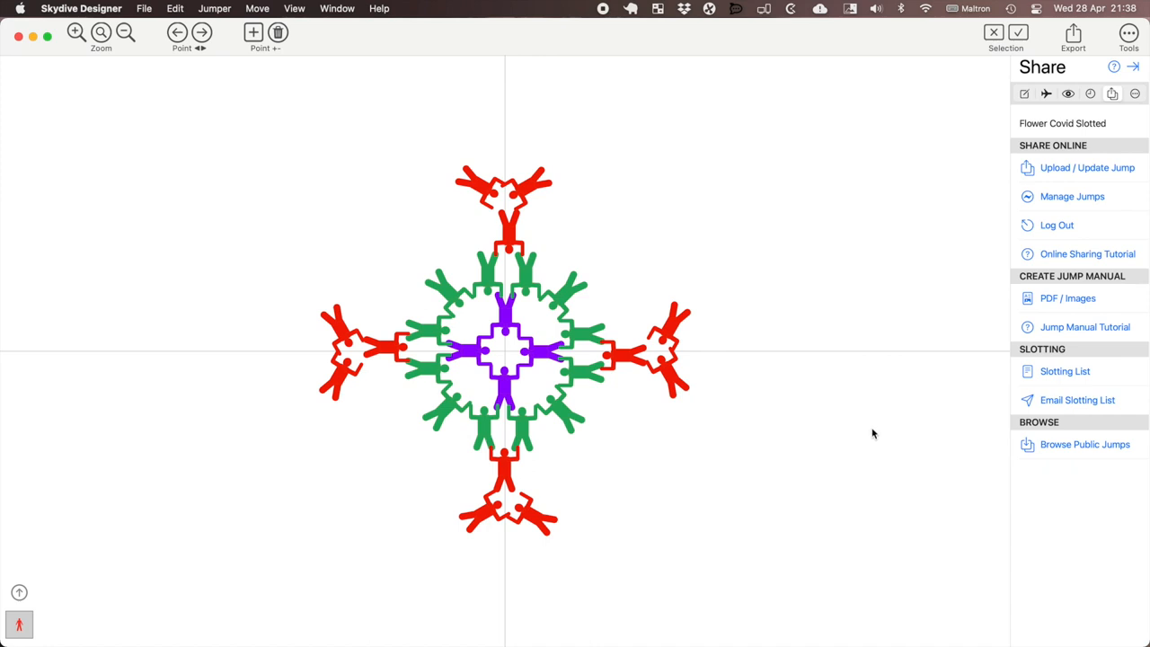
Step: Step through the design points from Flower to Covid to the Breakoff interpoint 2a
left_click(1025, 94)
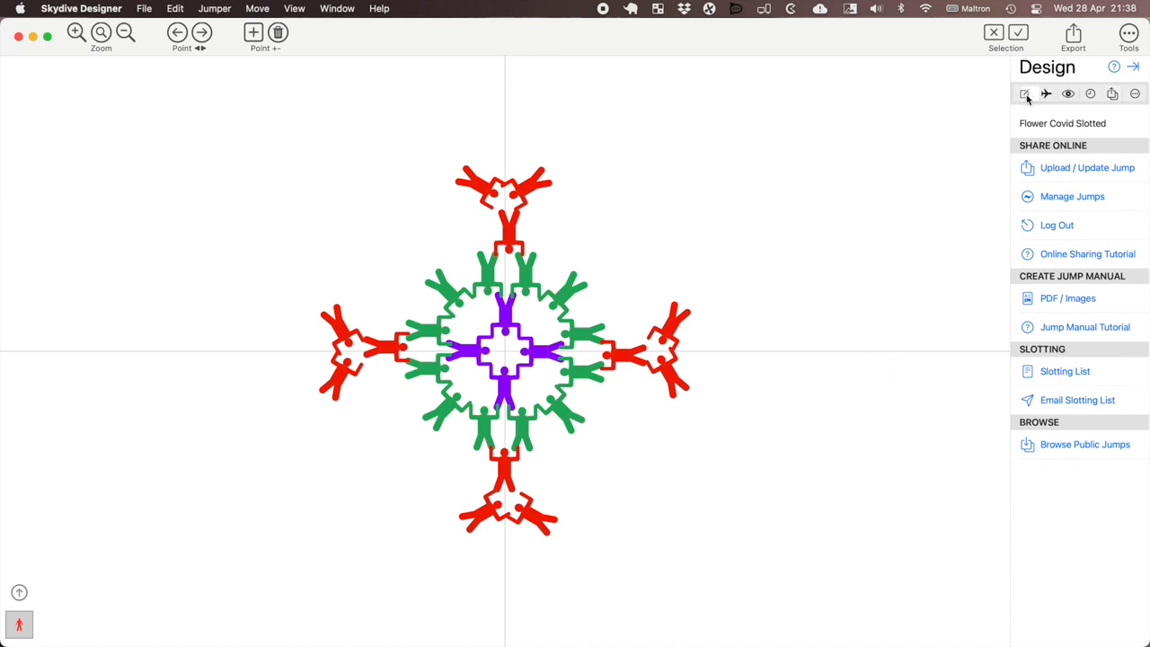
left_click(1024, 93)
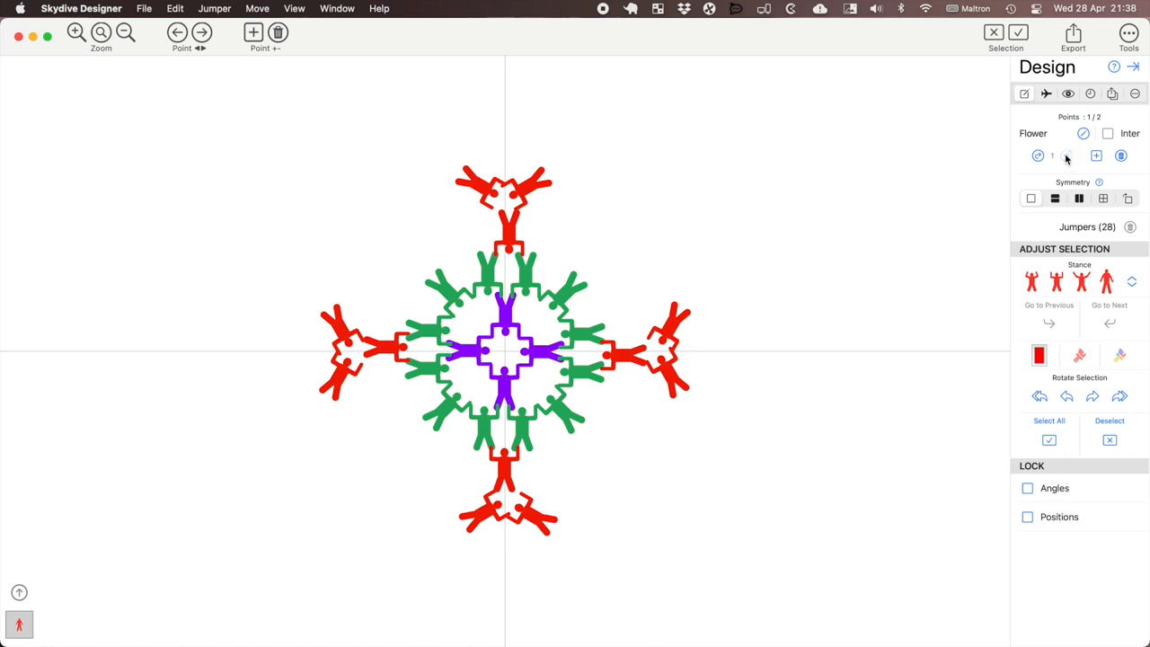
left_click(1067, 155)
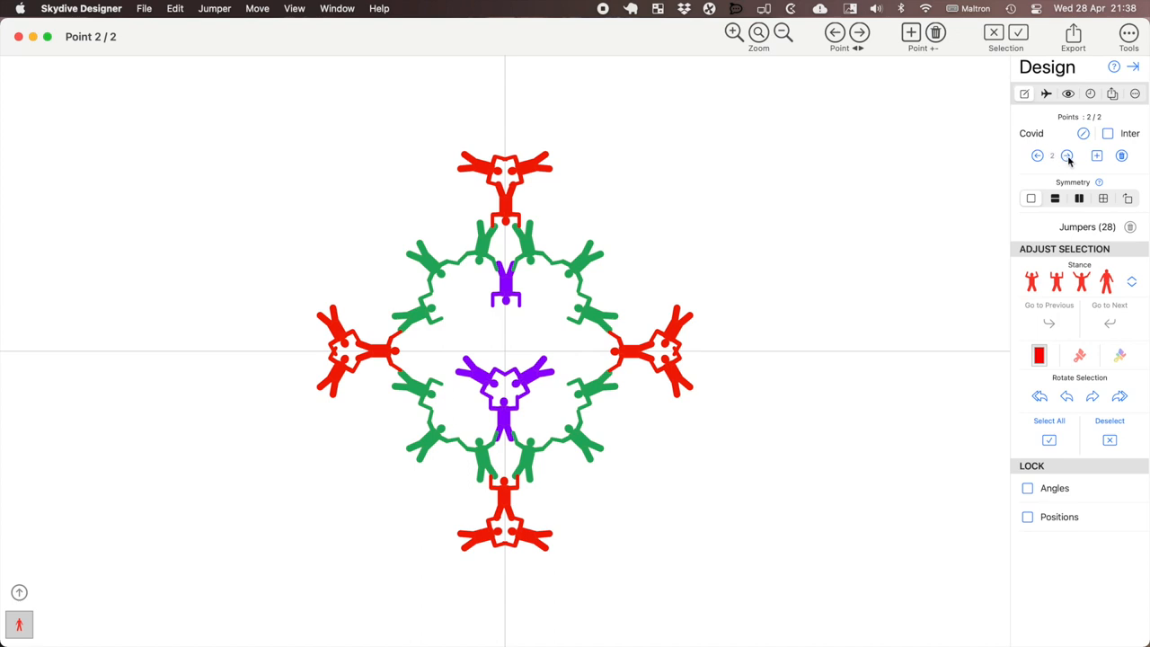
mouse_move(1067, 162)
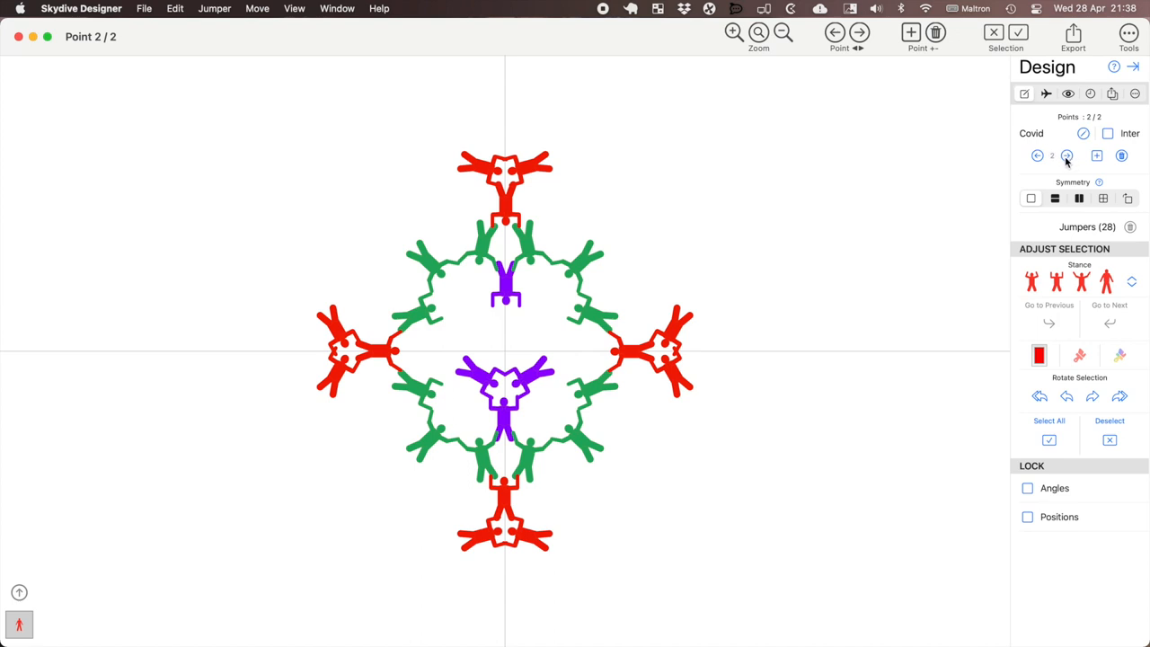
left_click(1069, 155)
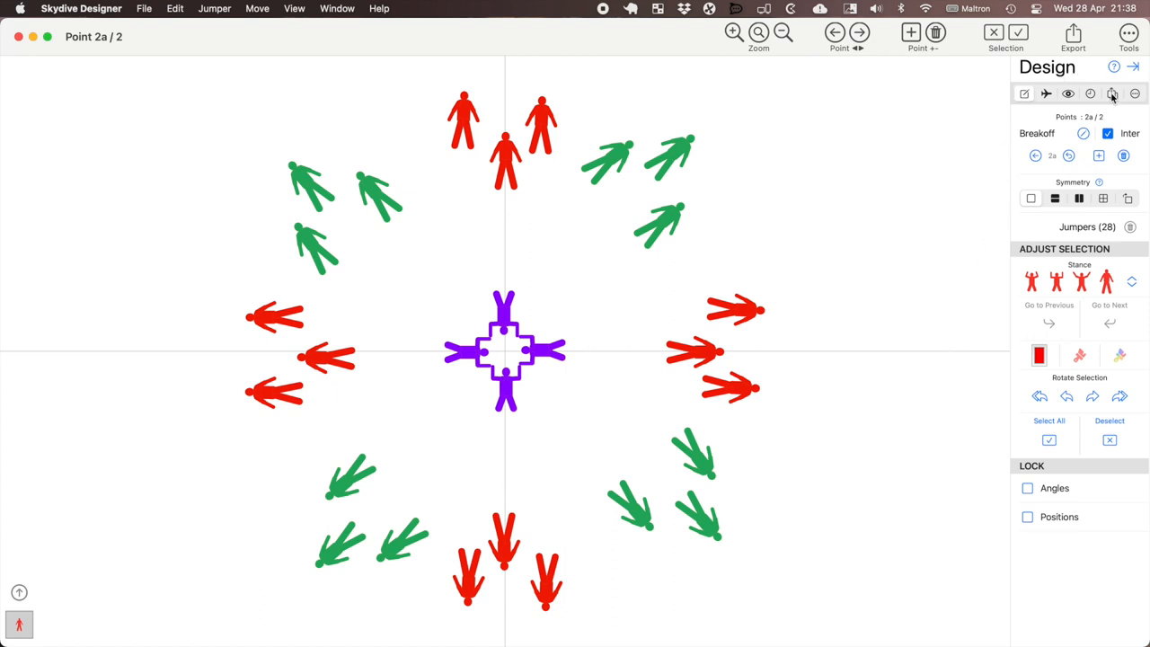
Step: Start creating the PDF / Images jump manual from the sharing options
left_click(1113, 94)
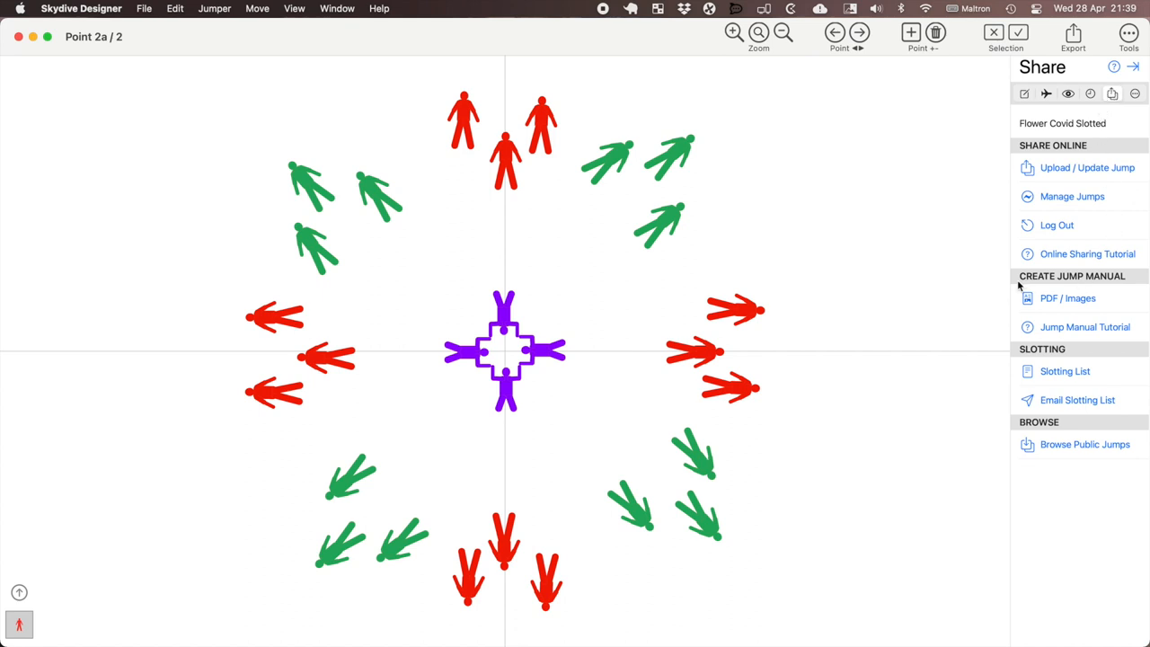
mouse_move(1062, 306)
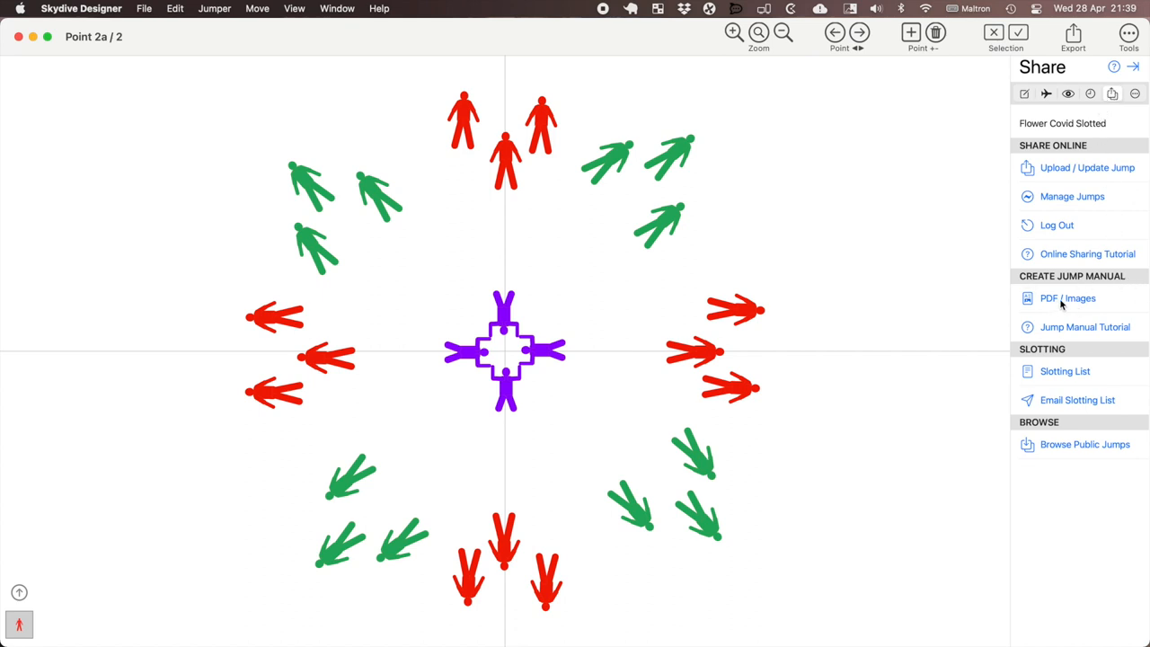
left_click(1067, 298)
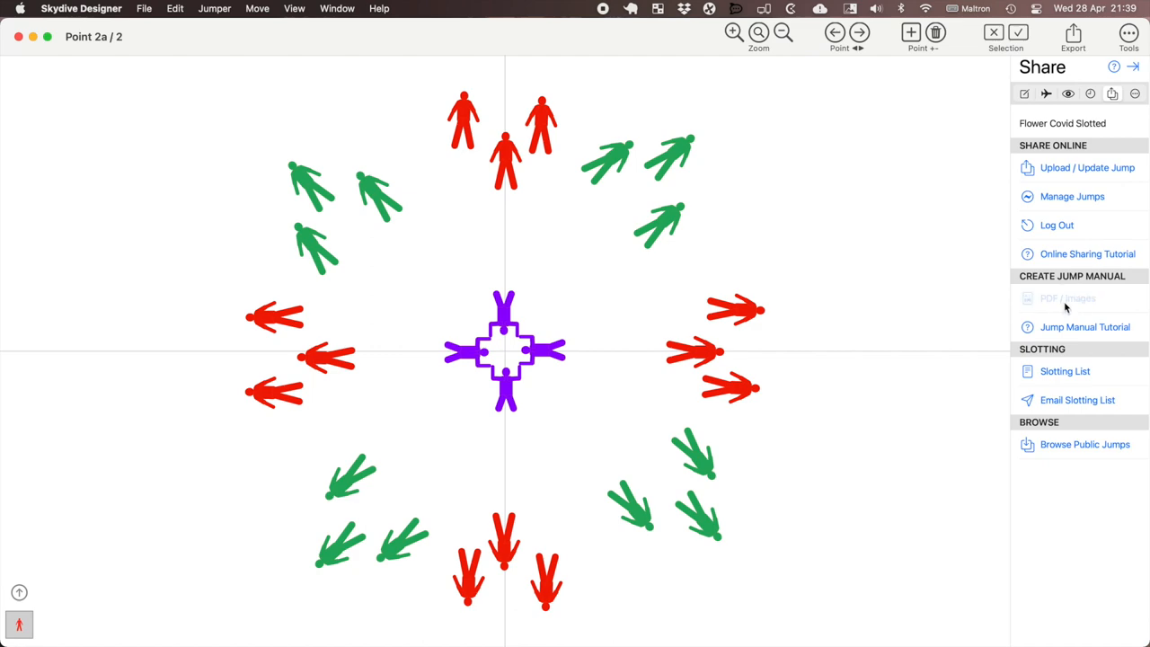
Step: Bring up the Pages editor listing Flower, Covid and Breakoff with a Flower preview
left_click(1067, 298)
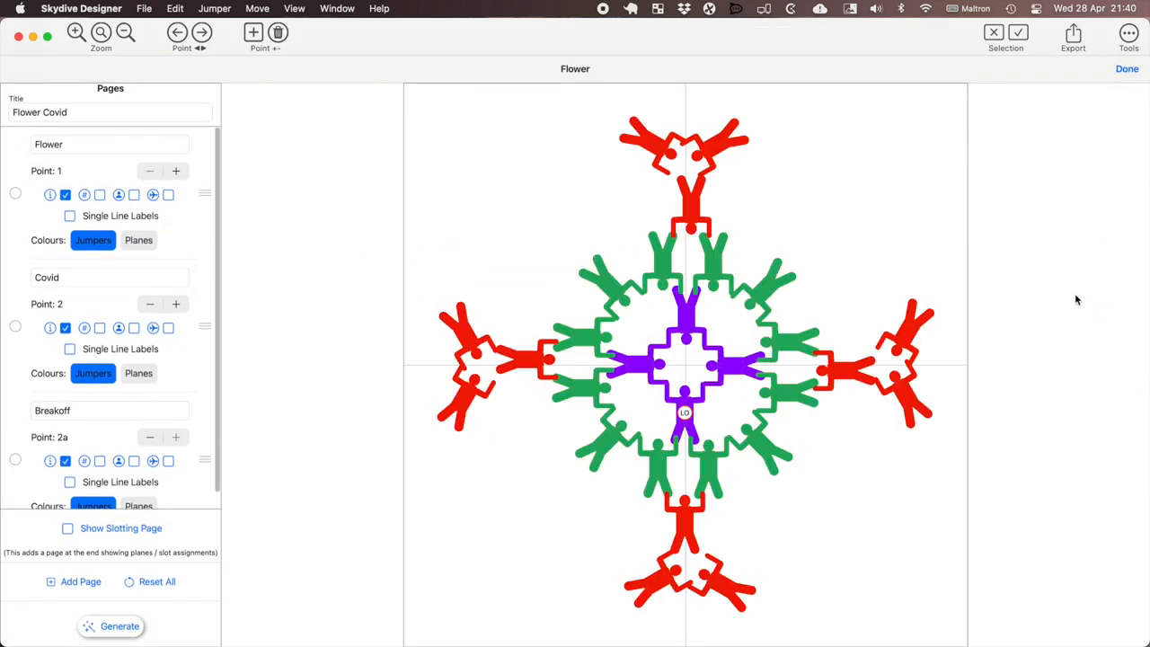
mouse_move(1094, 296)
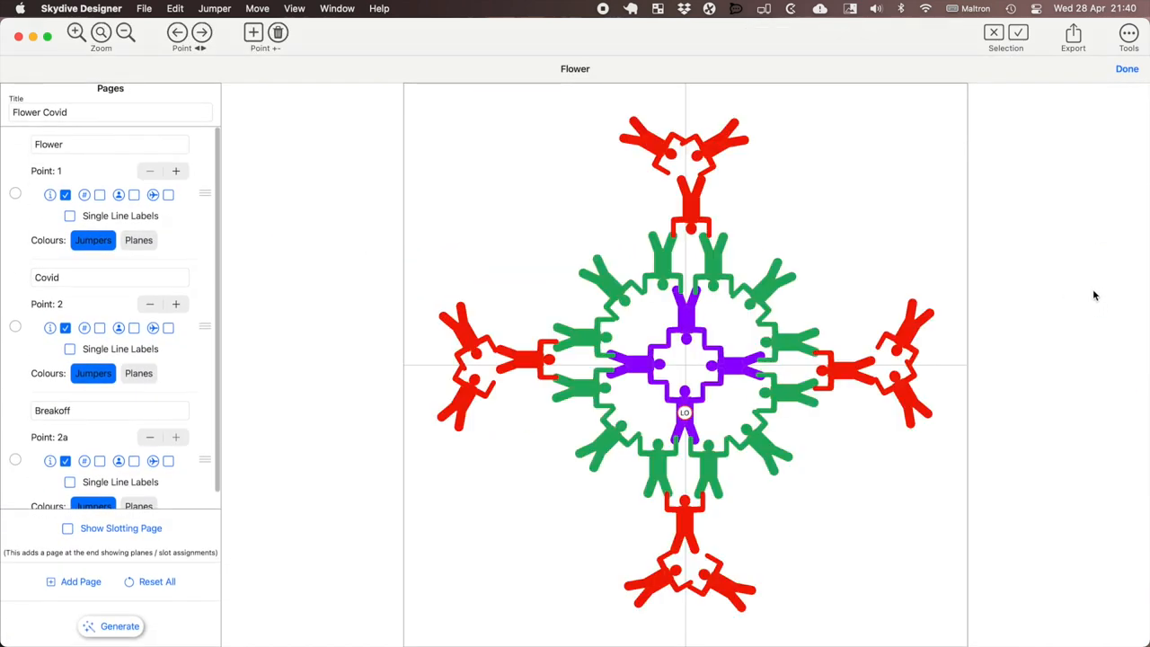
mouse_move(1082, 270)
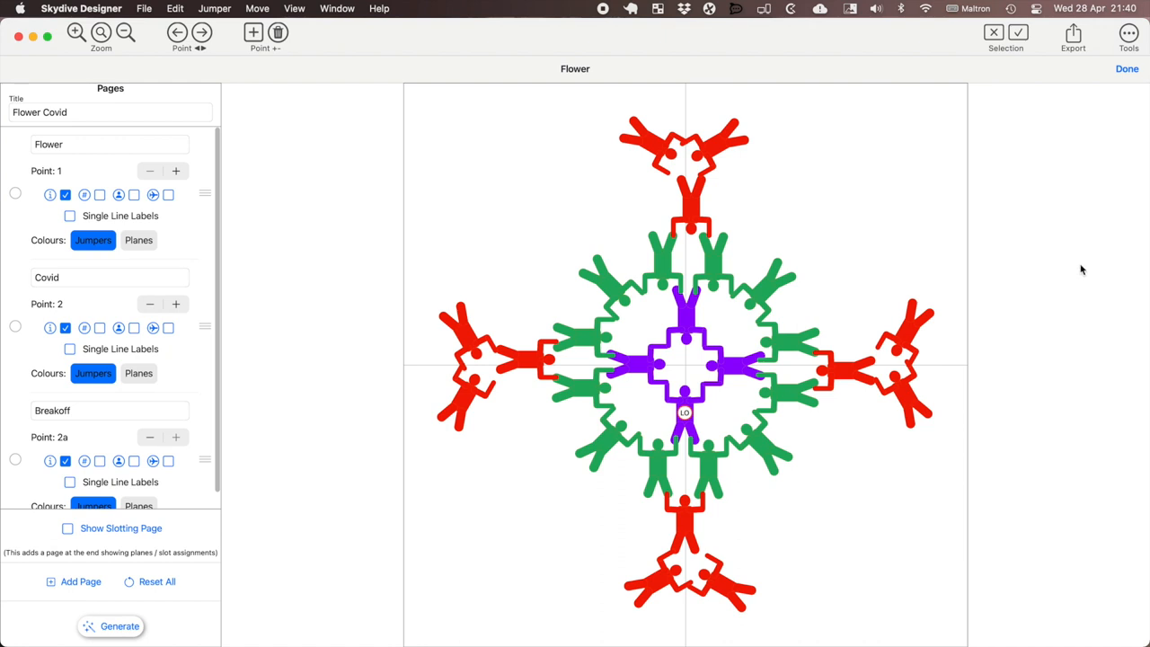
mouse_move(688, 165)
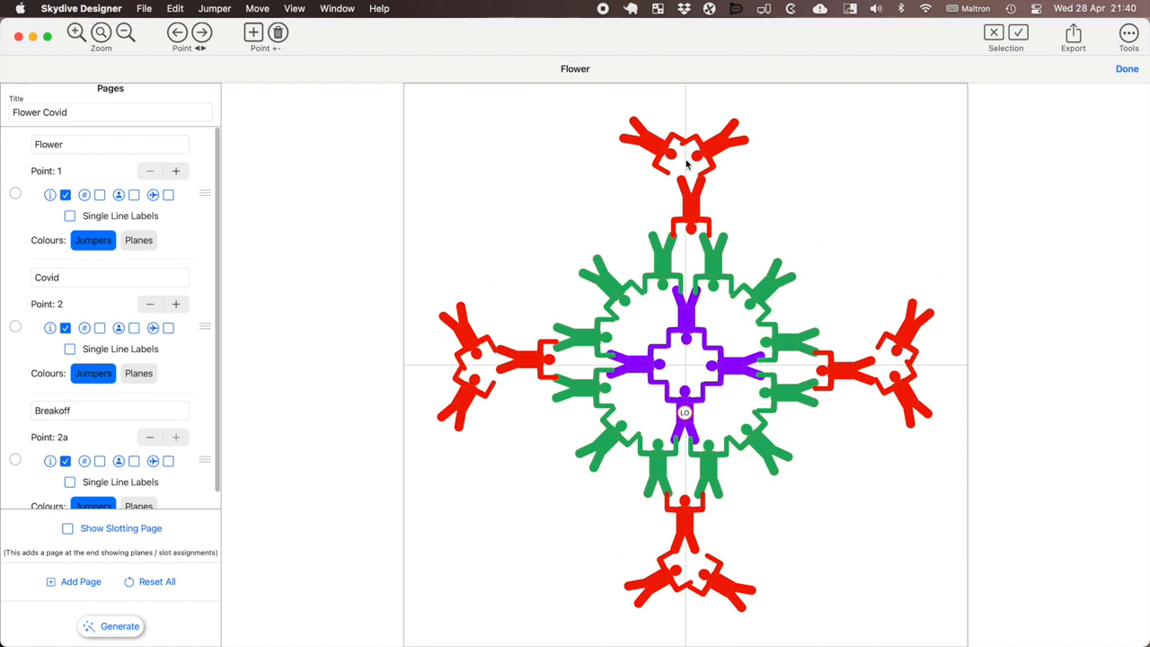
mouse_move(743, 251)
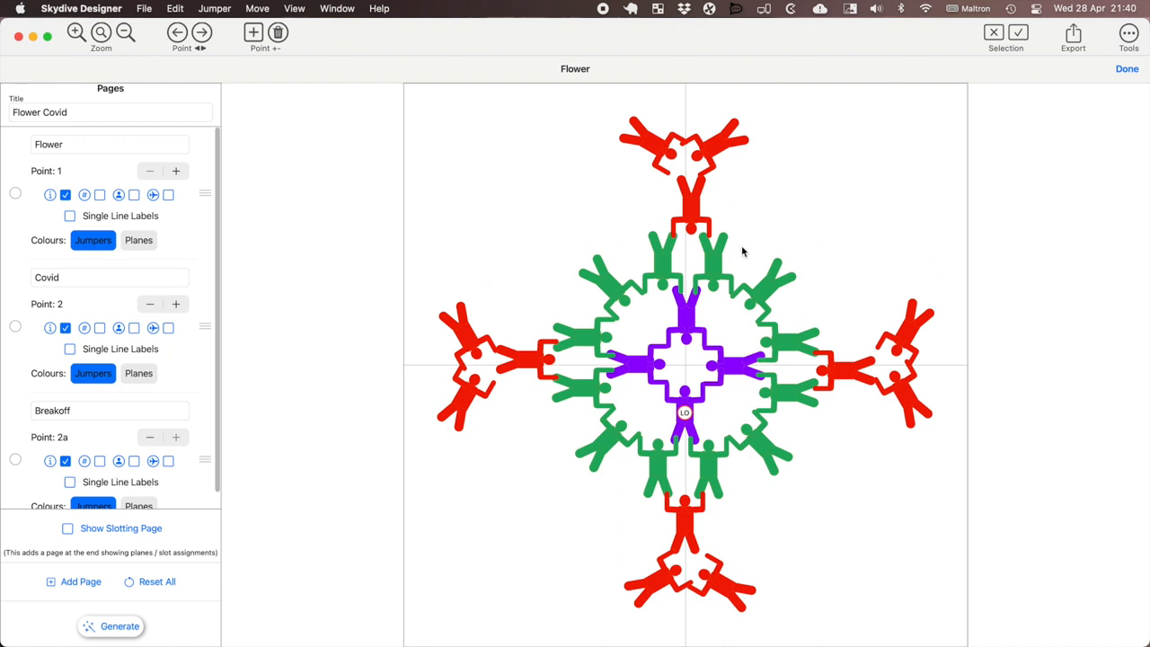
mouse_move(13, 151)
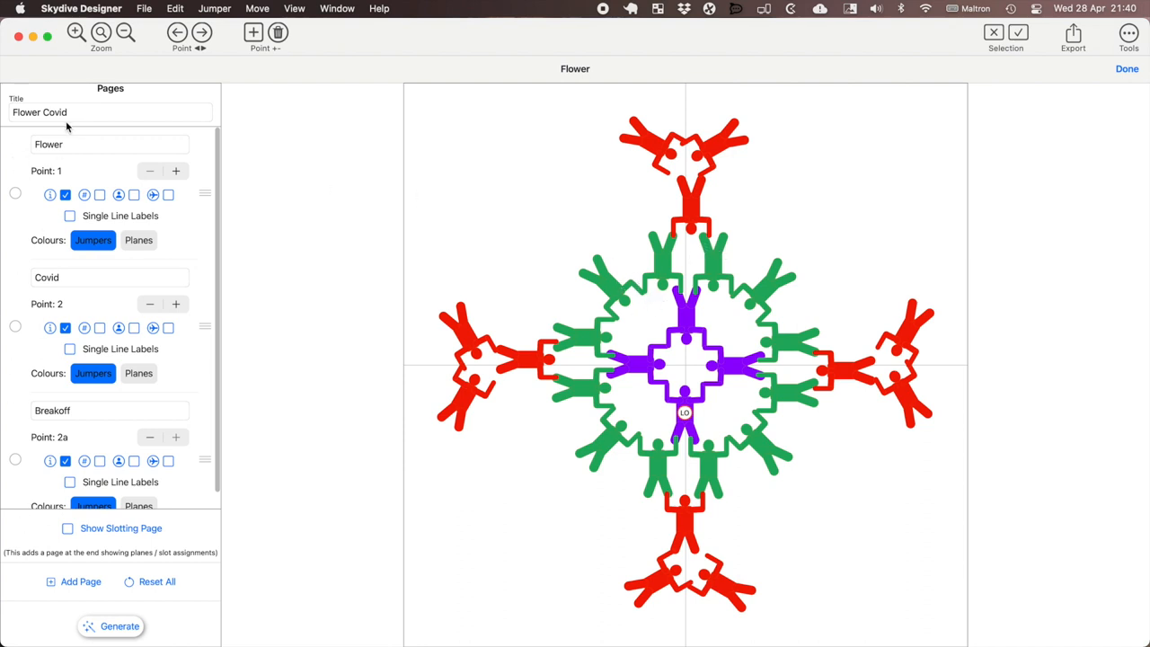
Step: Change the manual title from 'Flower Covid' to 'Bigway Camp'
left_click(107, 112)
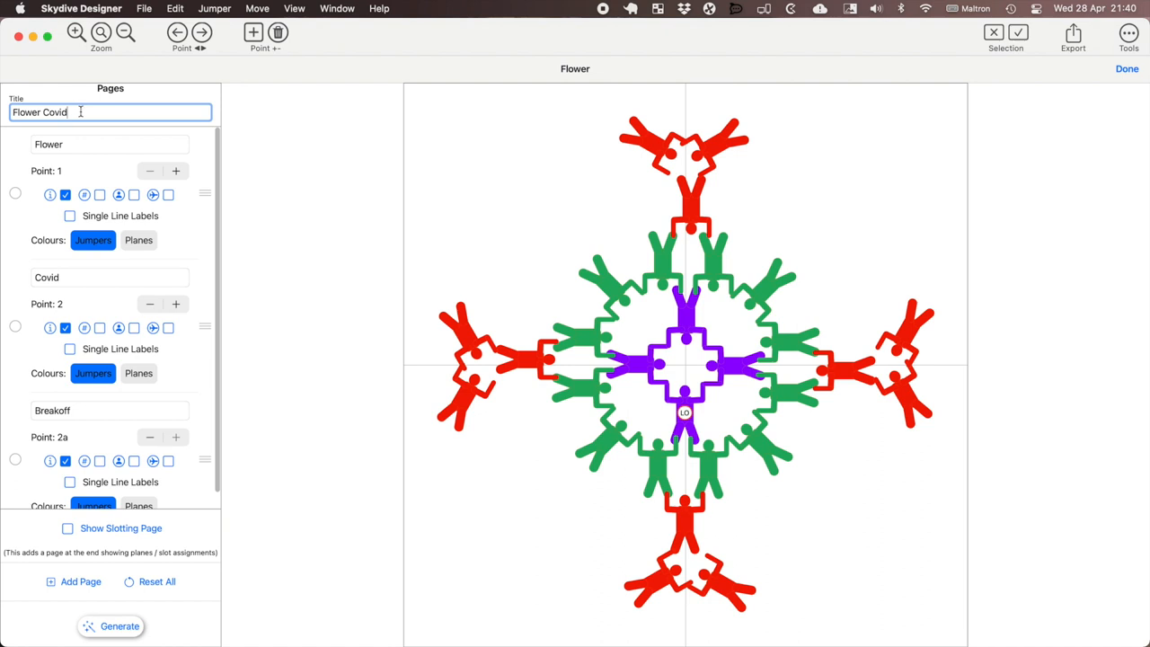
type("Bigway Cam")
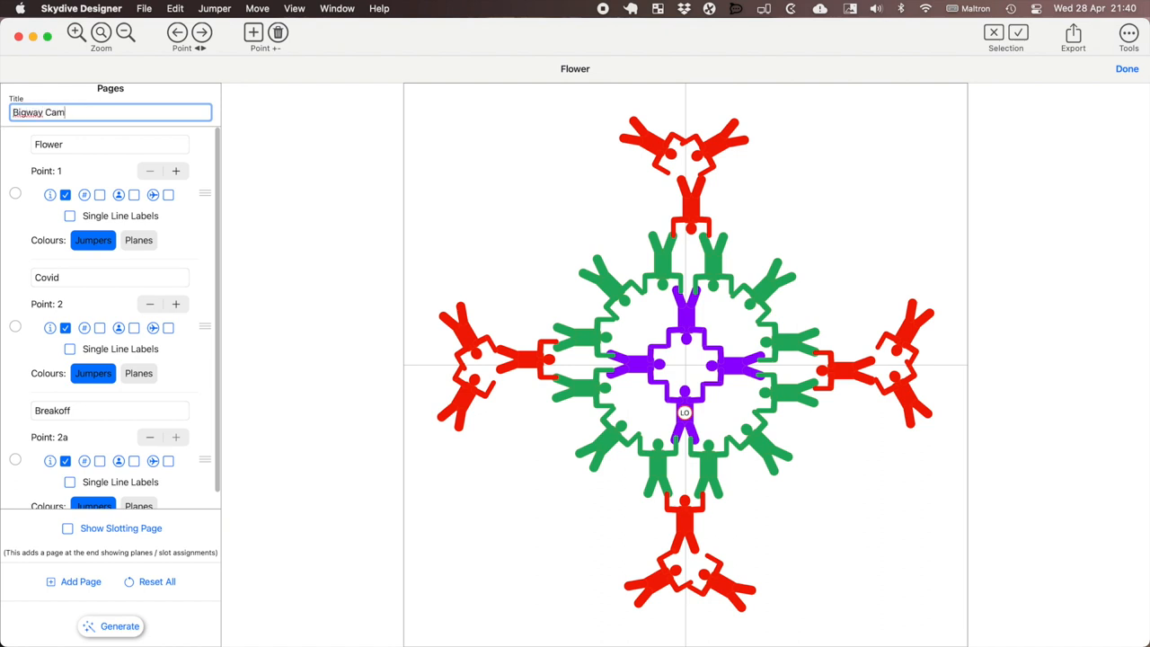
left_click(110, 143)
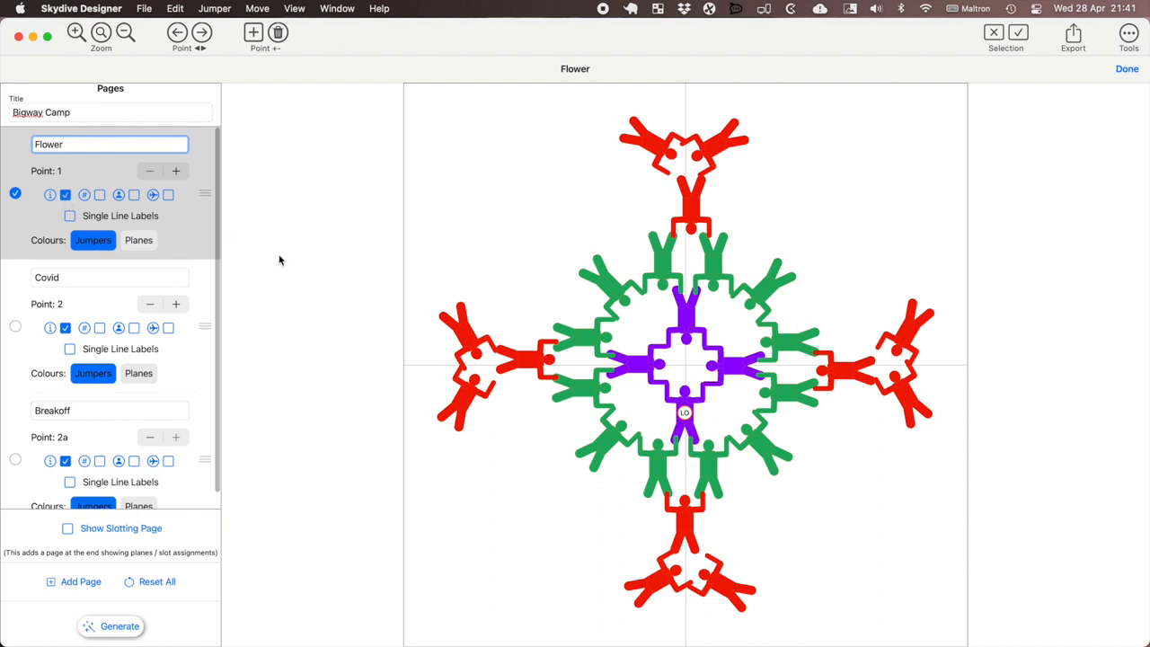
mouse_move(685, 412)
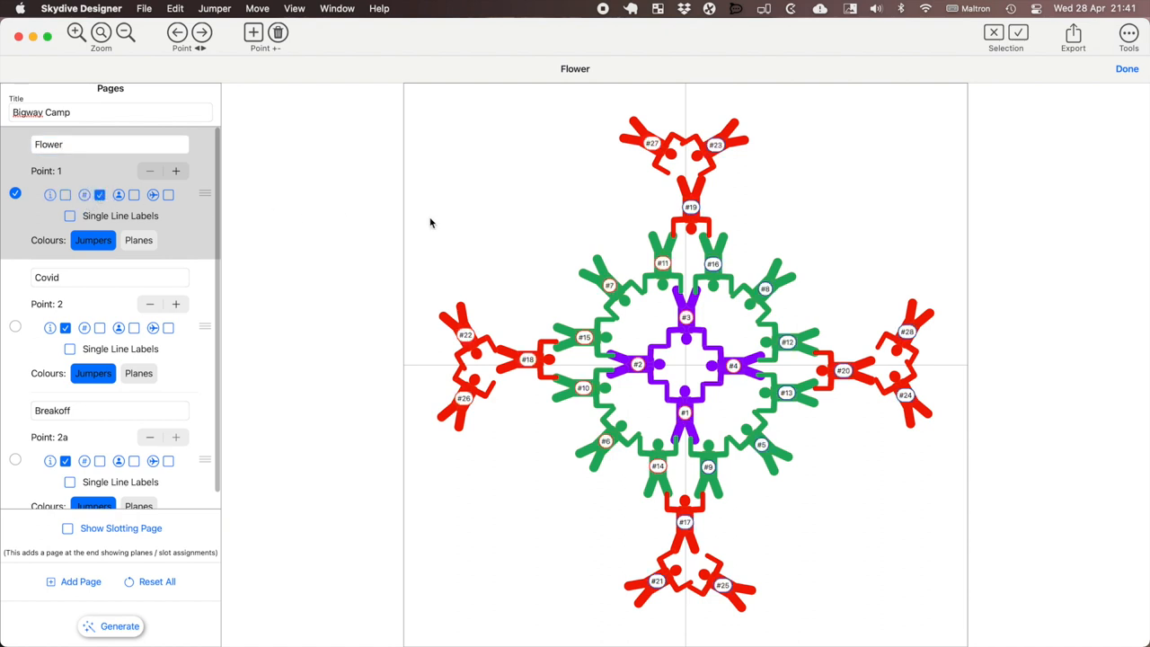
Step: Remove slot and name labels from the Flower diagram, leaving only the LO marker
left_click(119, 195)
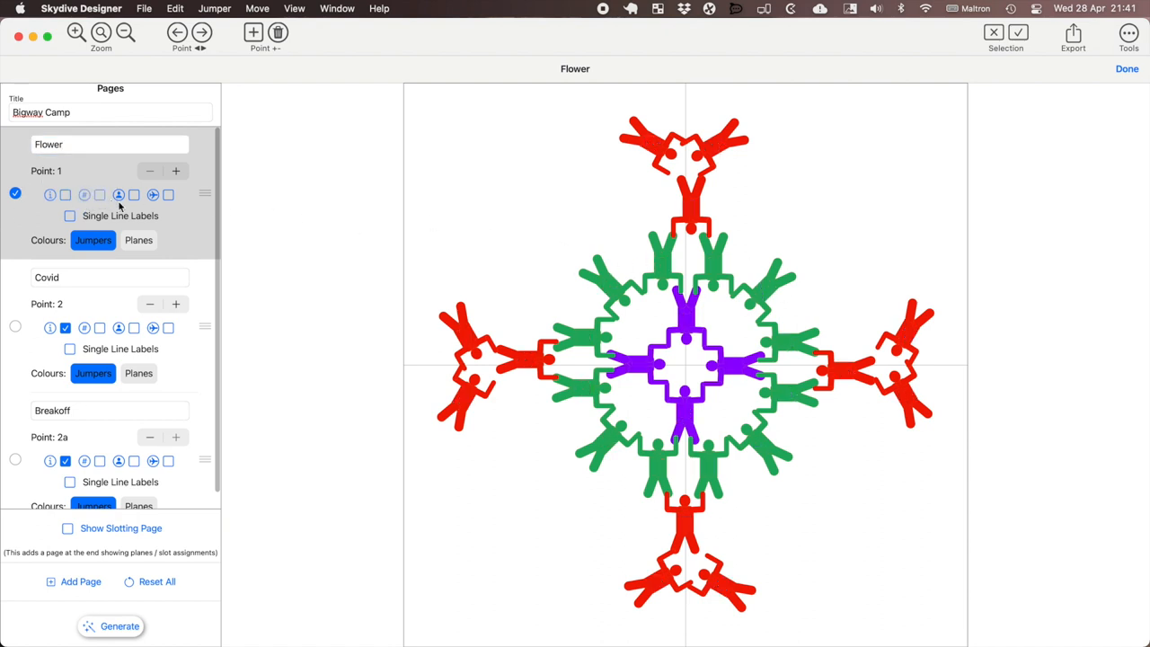
left_click(134, 195)
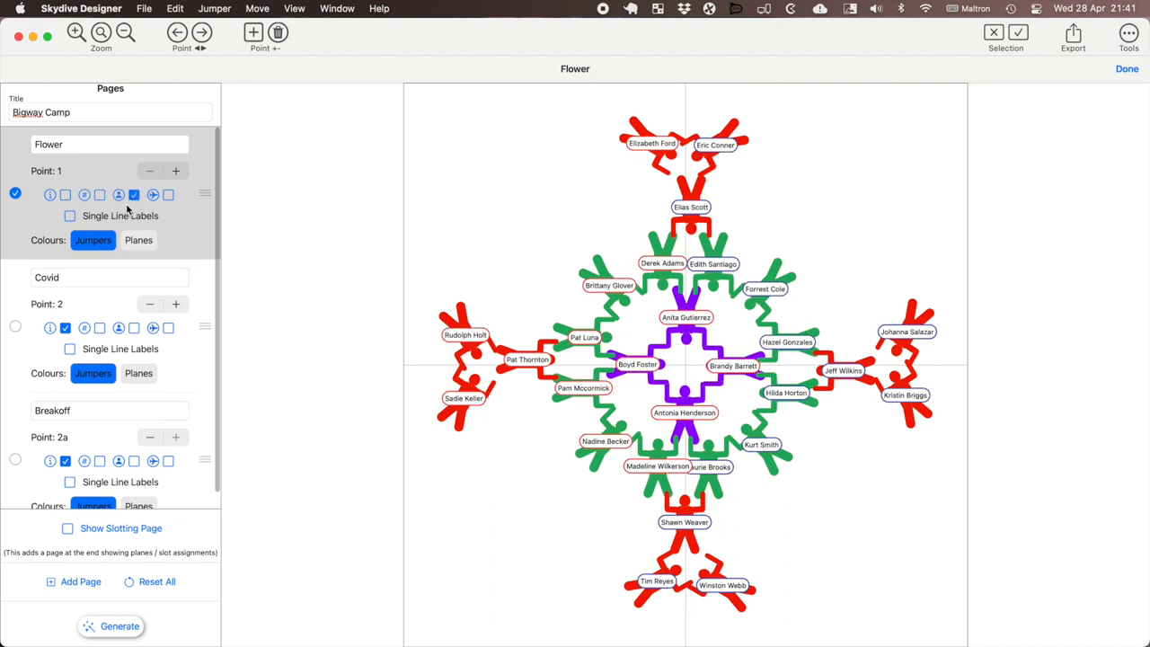
mouse_move(635, 312)
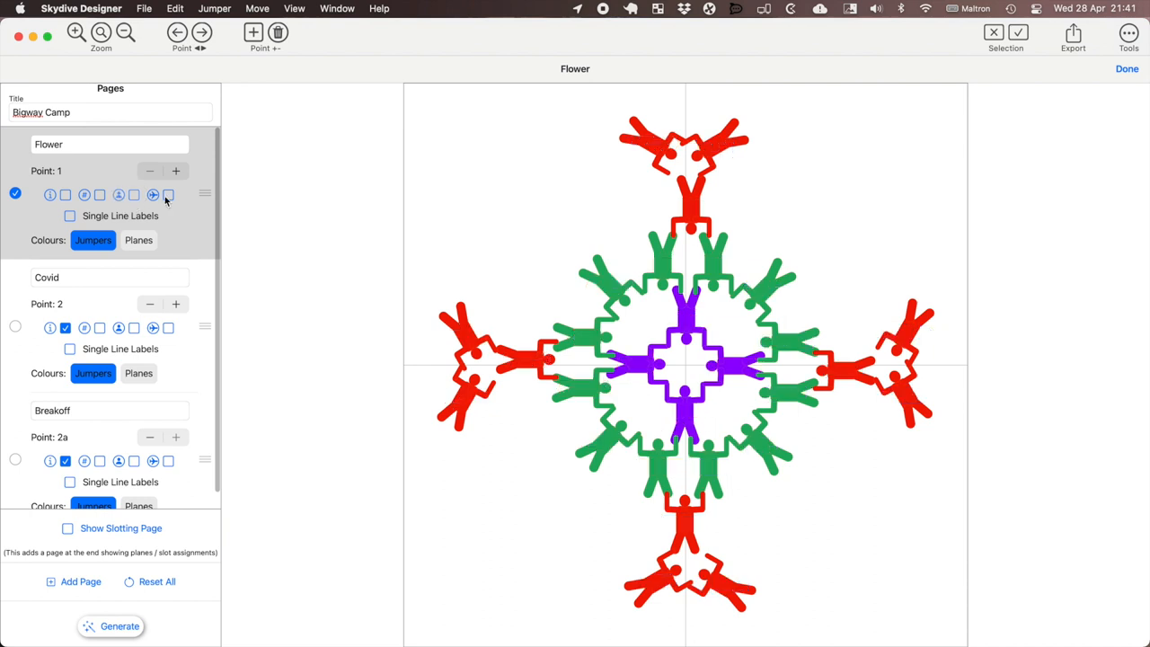
left_click(168, 194)
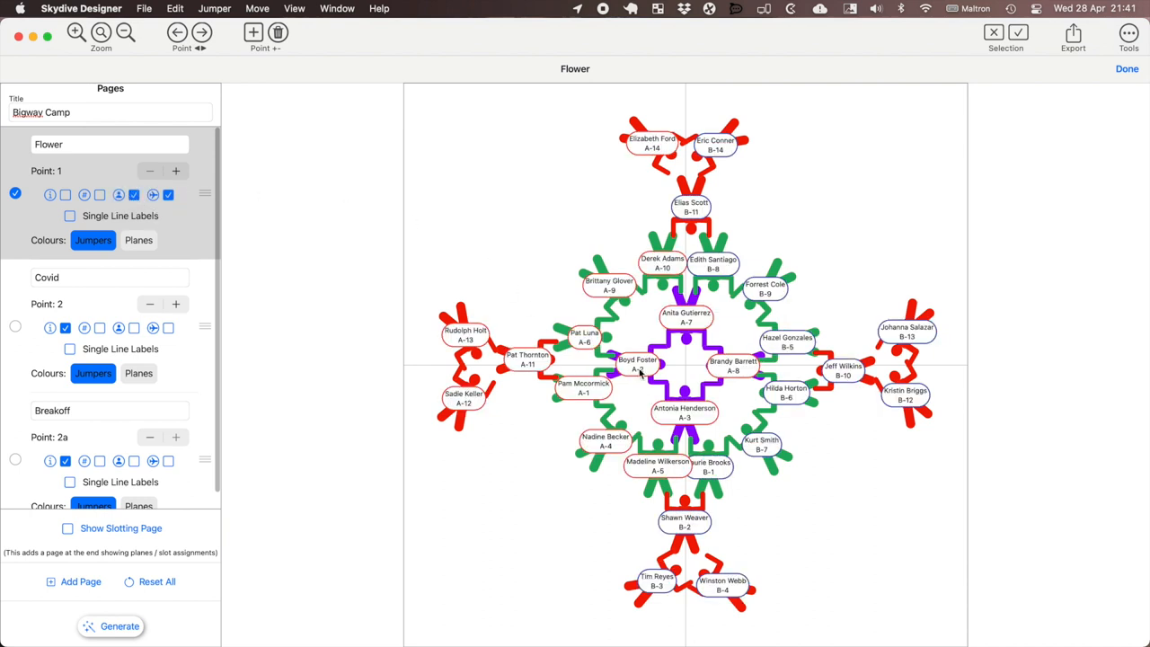
left_click(71, 216)
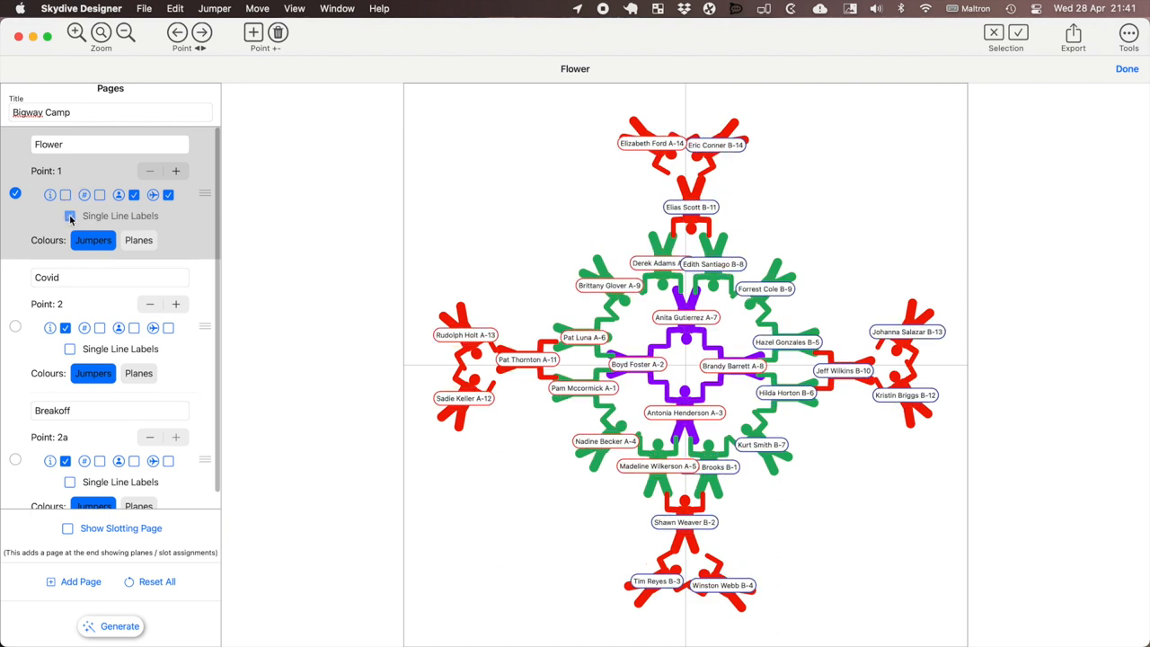
left_click(70, 216)
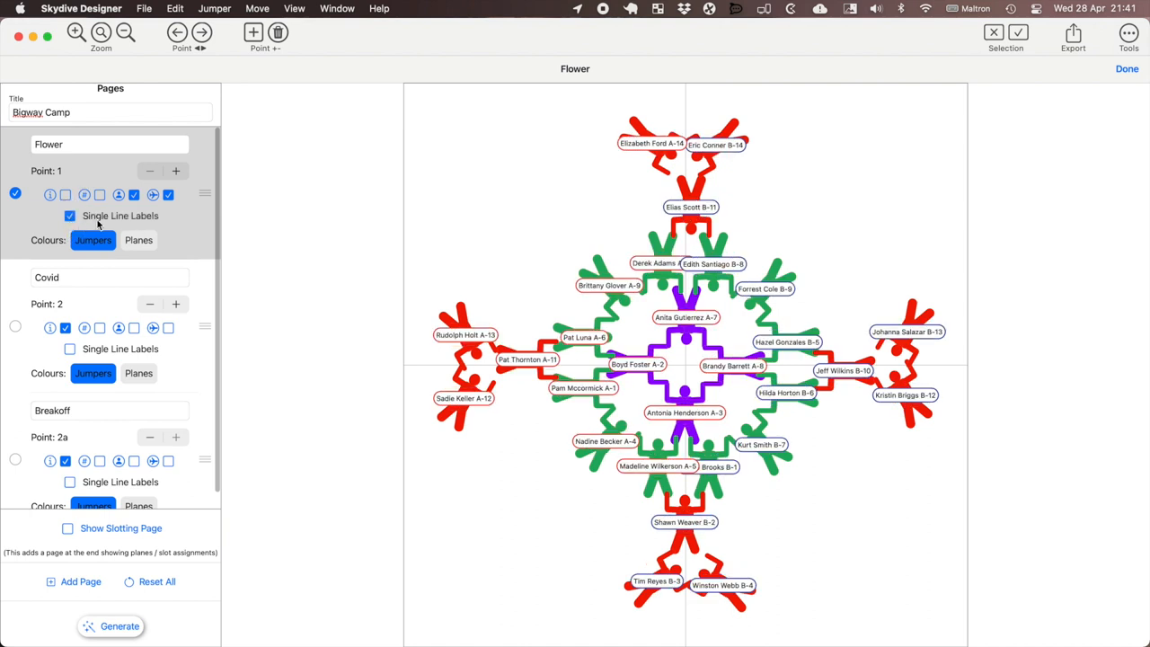
left_click(70, 216)
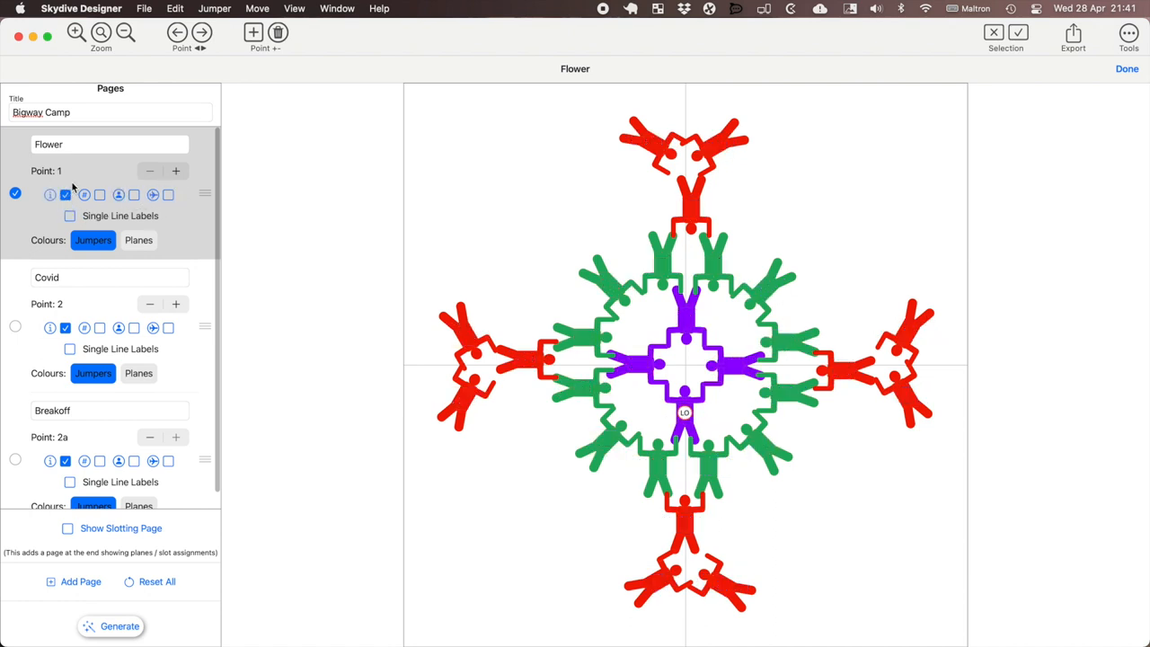
mouse_move(90, 301)
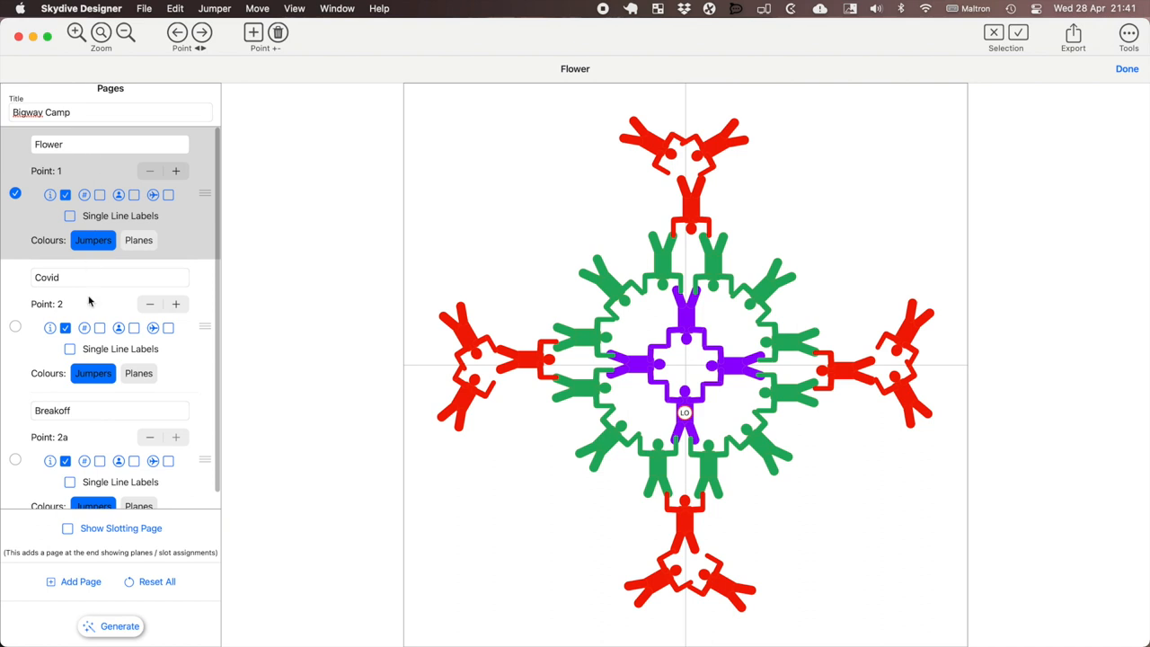
mouse_move(50, 485)
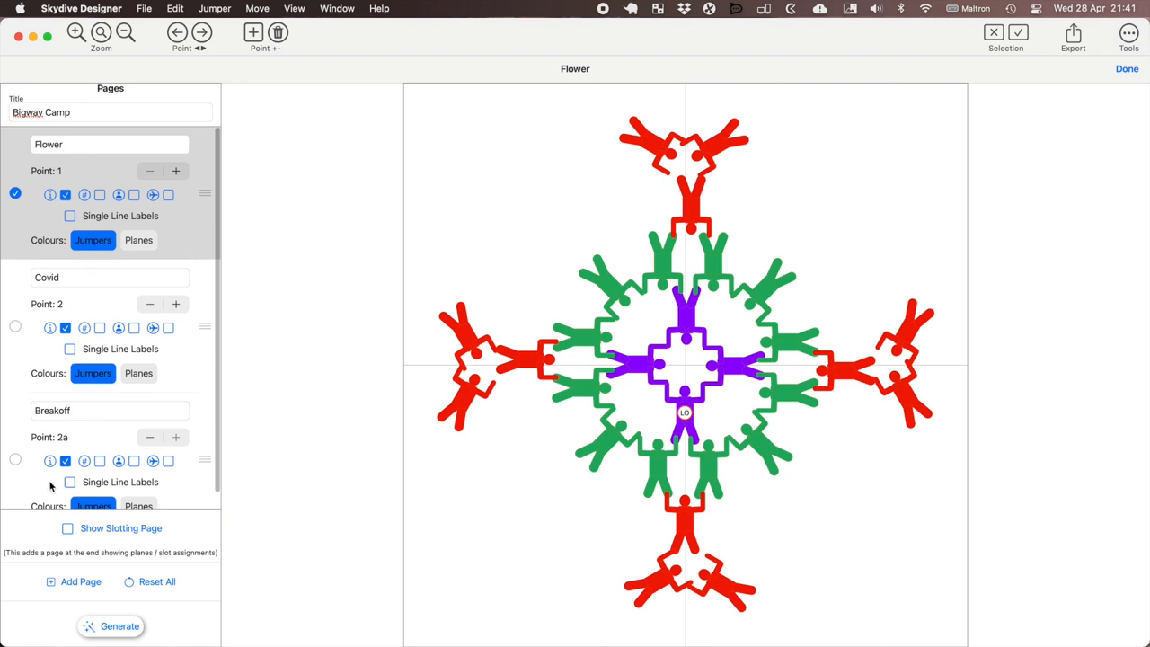
Step: Rename the new page 'Slotting', show slot numbers A-1 to B-14 and colour jumpers by plane
scroll("down", 3)
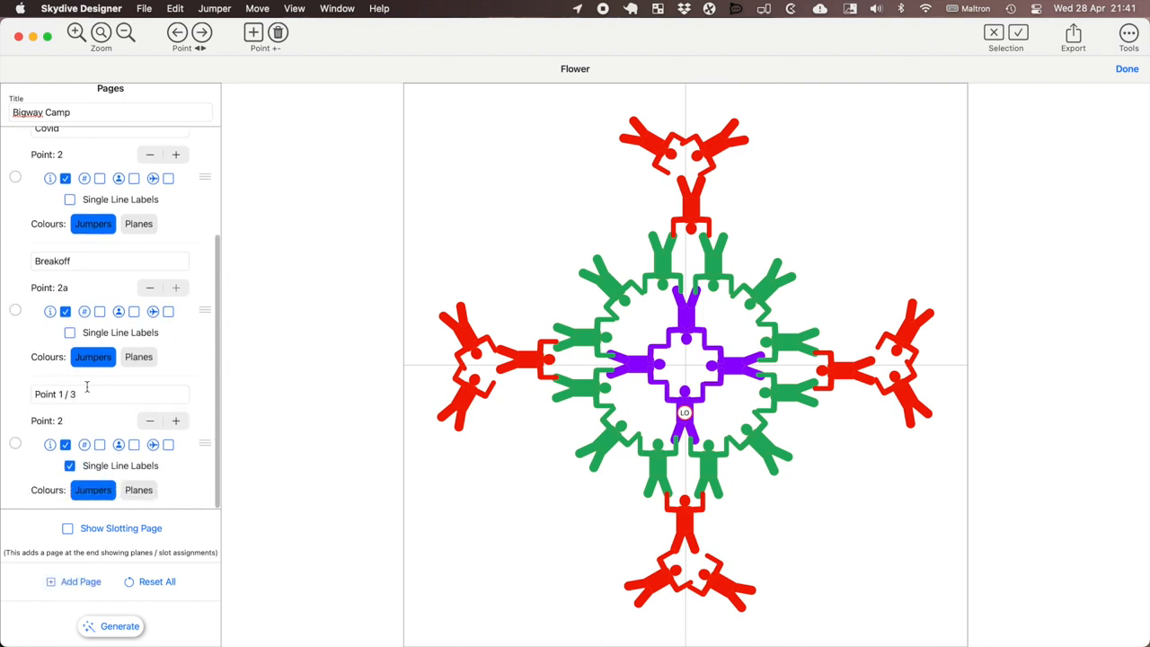
left_click(110, 393)
type("Slotting")
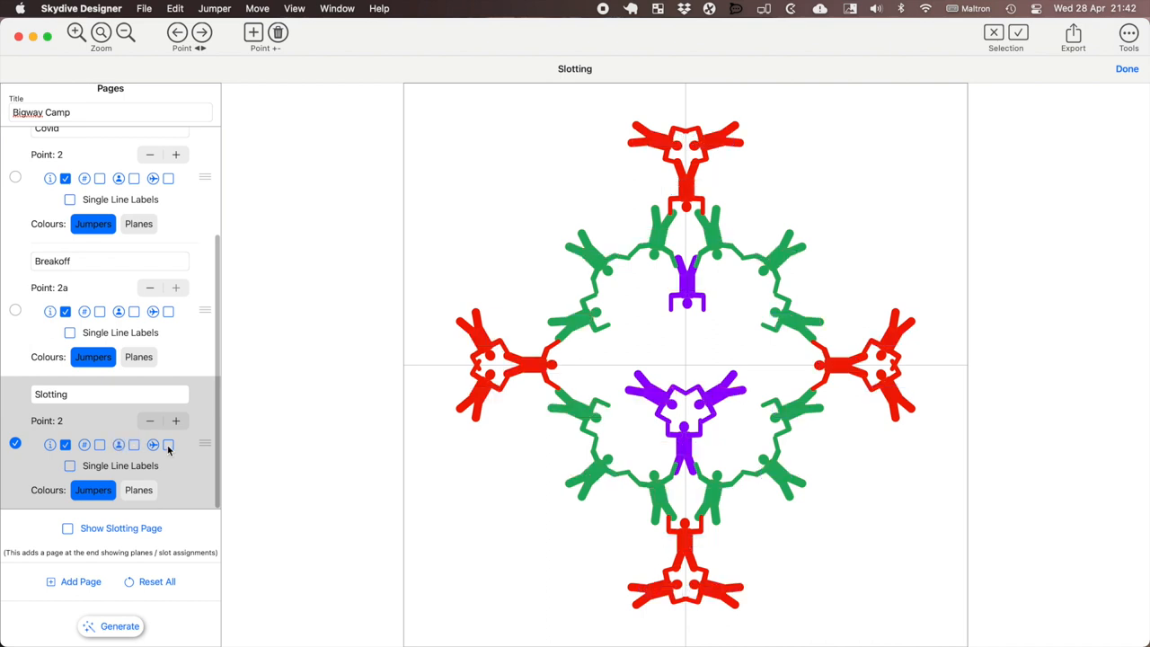
left_click(168, 445)
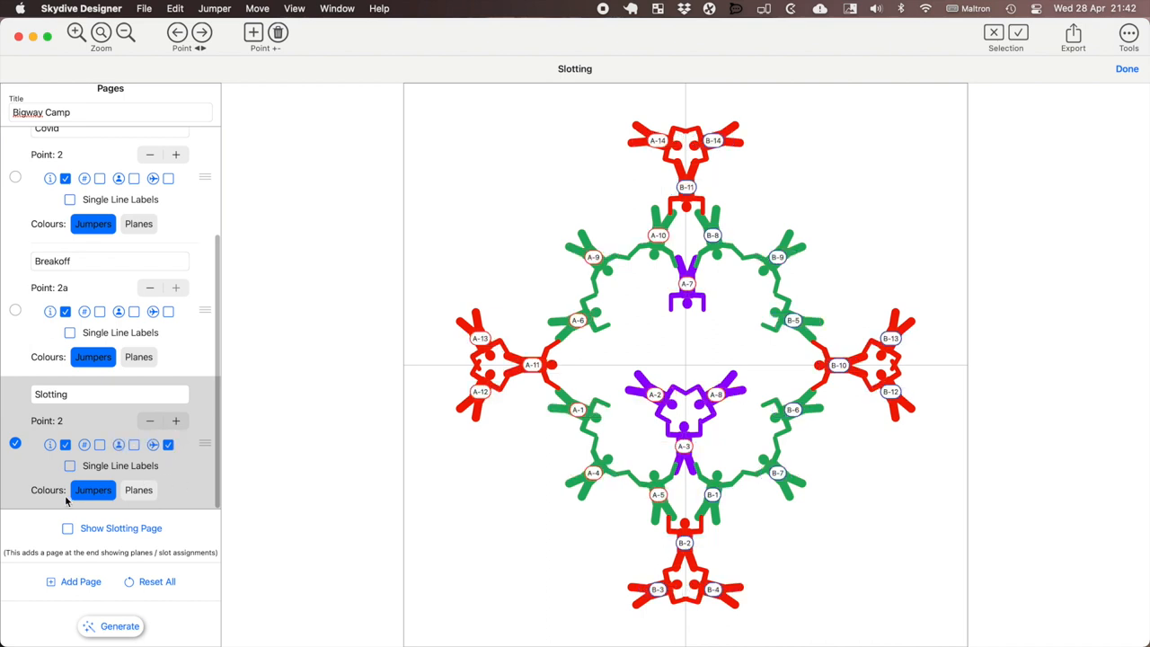
left_click(138, 490)
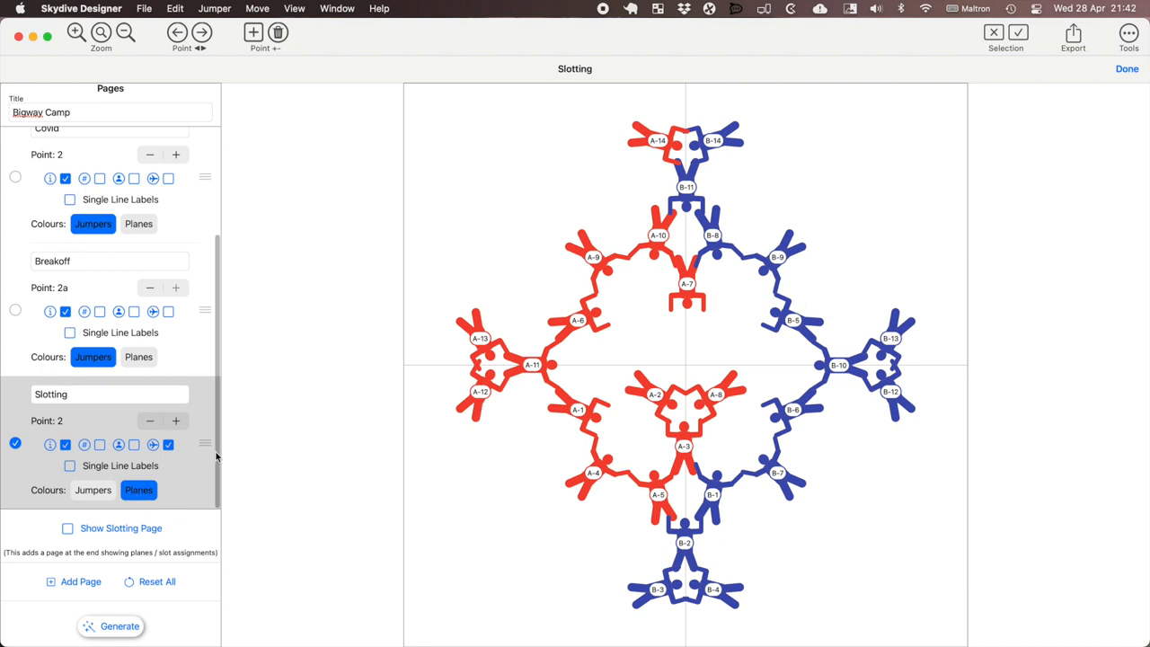
mouse_move(213, 454)
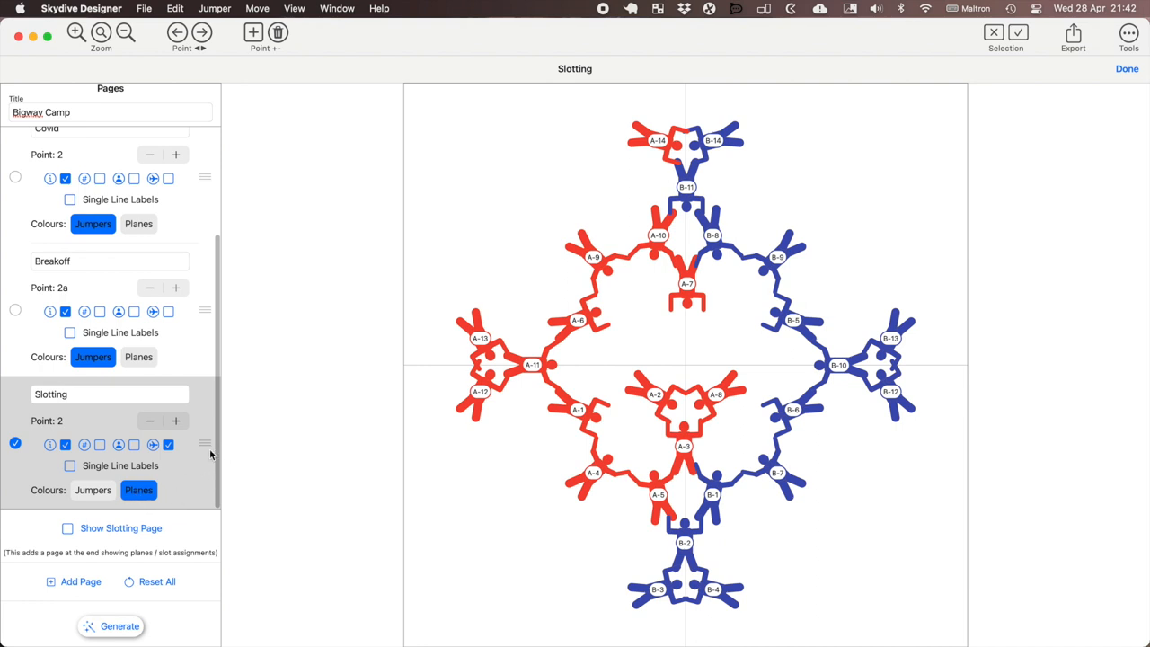
mouse_move(191, 475)
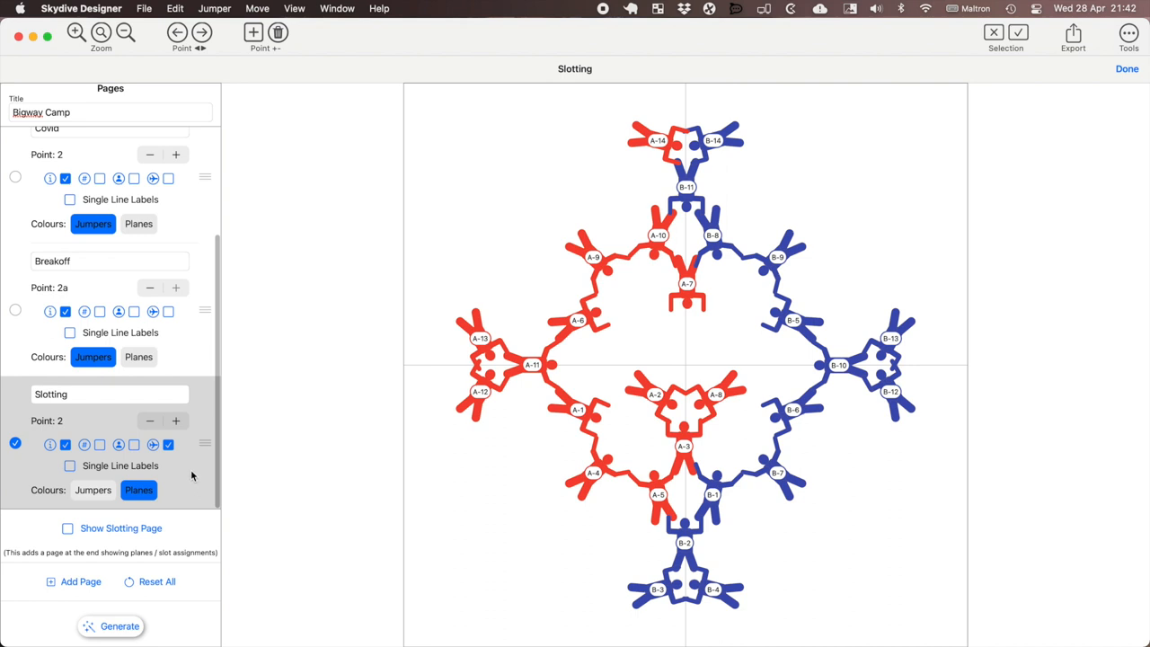
mouse_move(188, 495)
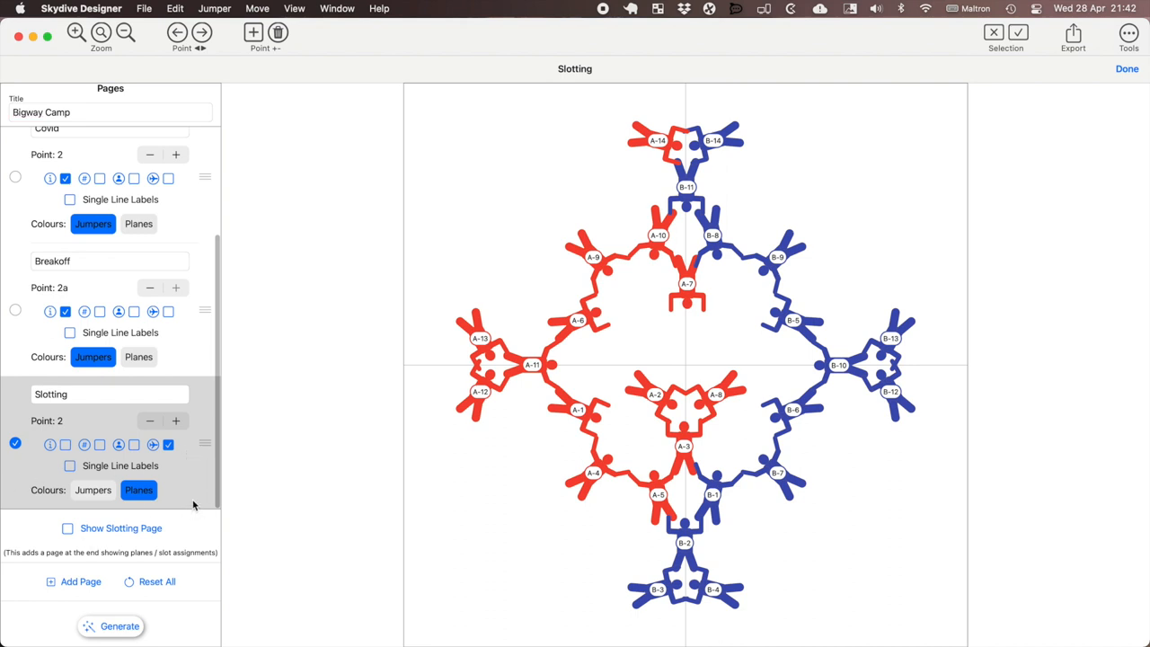
Step: Enable Show Slotting Page to add a closing slot-assignment list
left_click(68, 529)
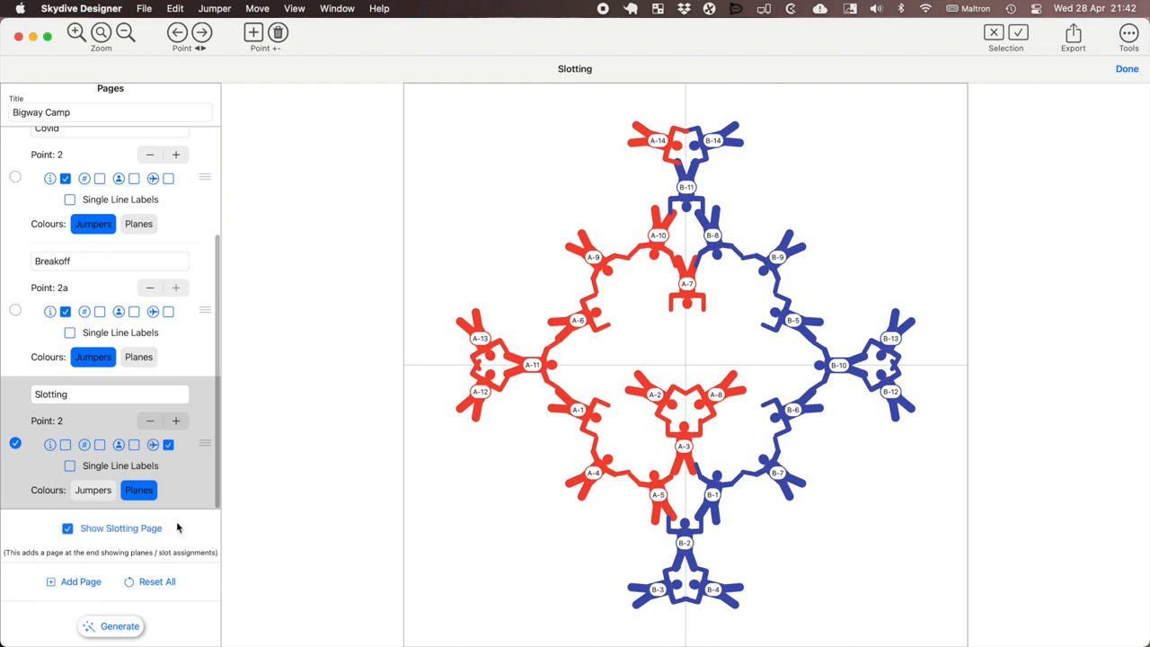
mouse_move(178, 540)
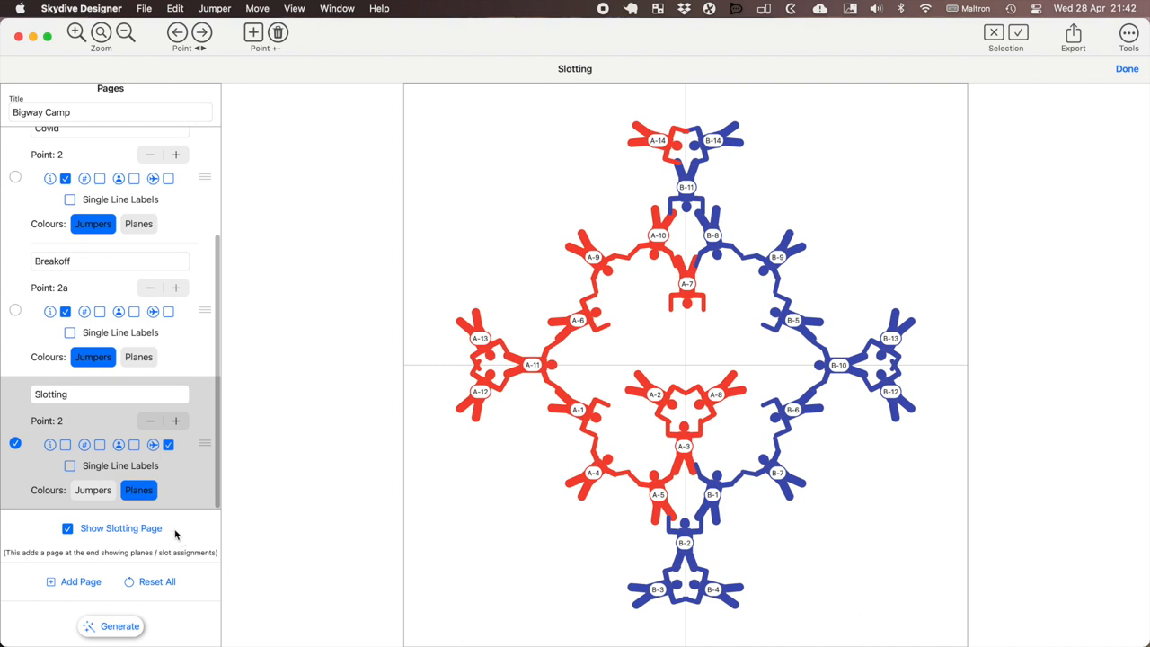
mouse_move(277, 545)
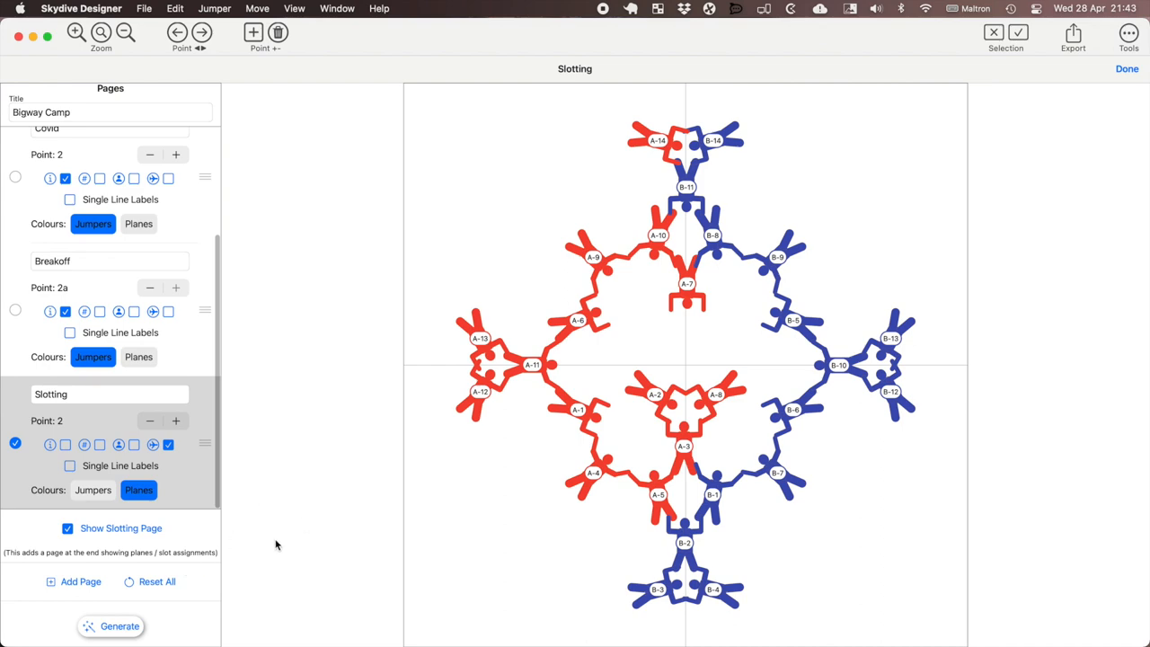
Step: Generate the manual and save it as 'Flower Covid Slotted.pdf' in LesleyBigway
left_click(120, 626)
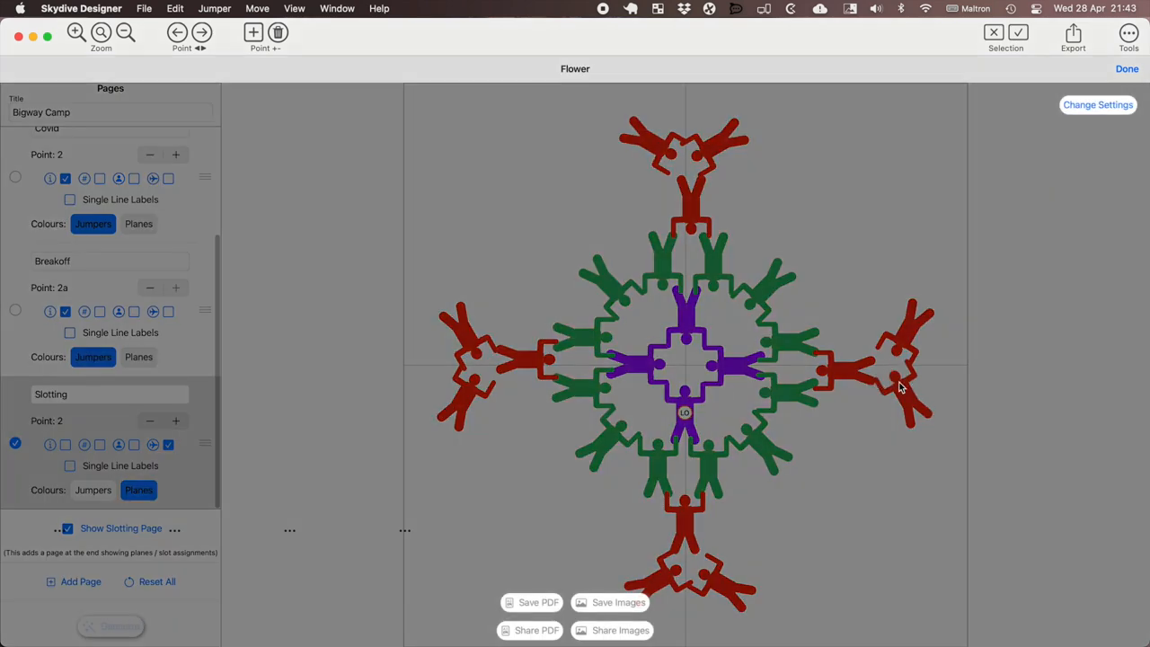
mouse_move(824, 410)
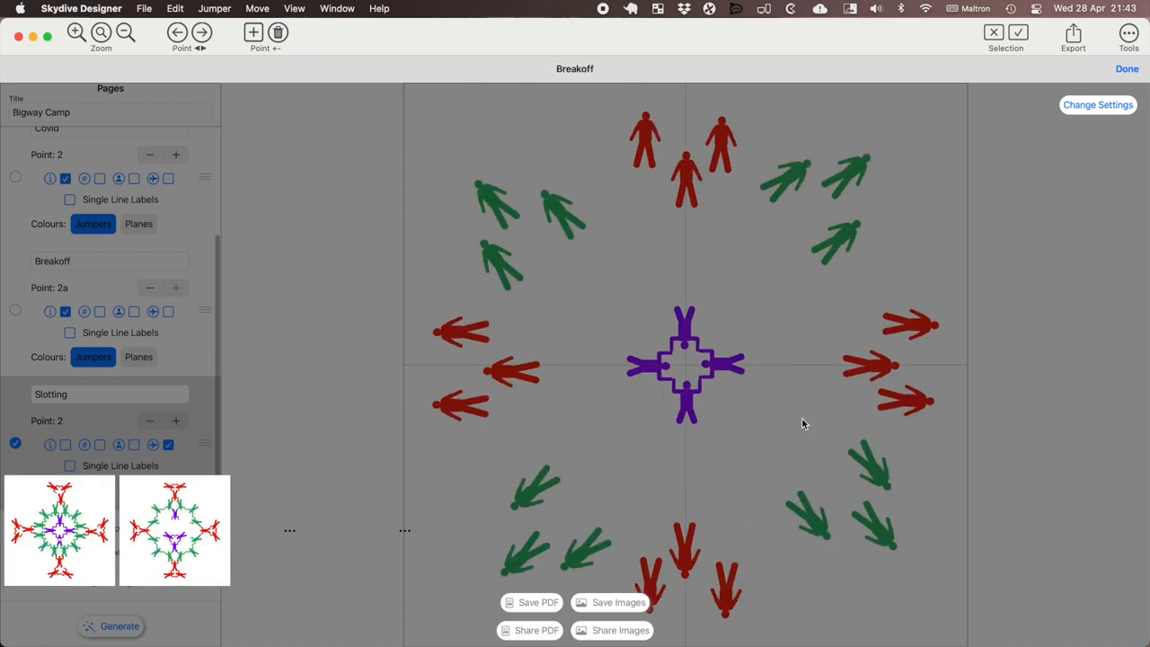
left_click(120, 626)
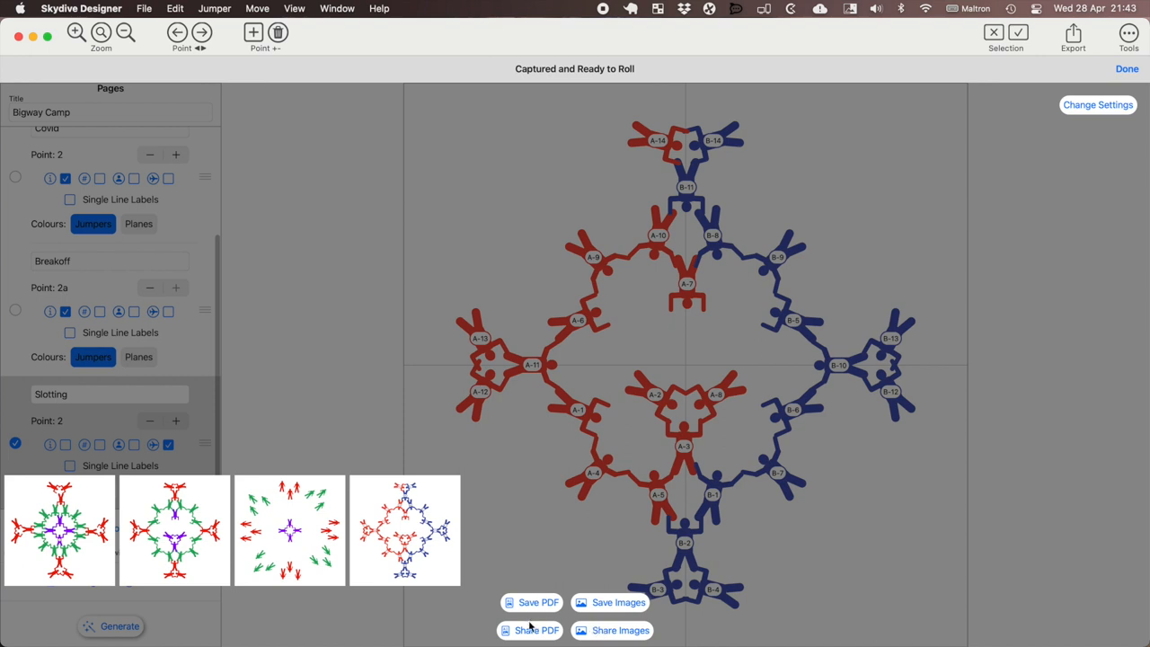
mouse_move(531, 604)
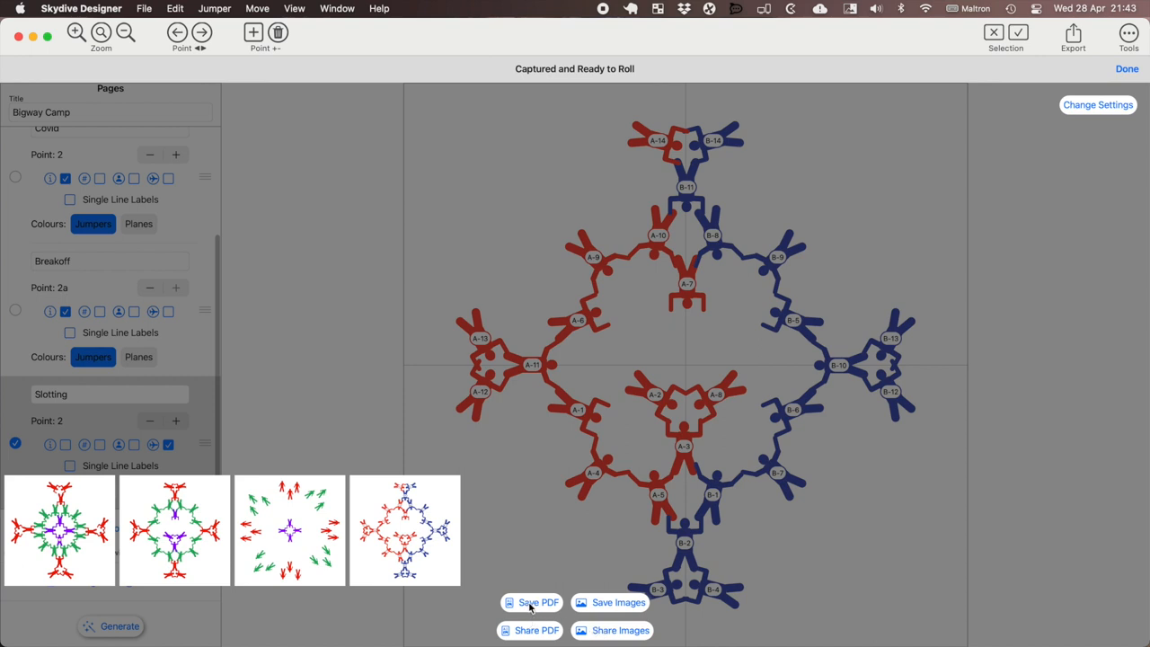
left_click(531, 602)
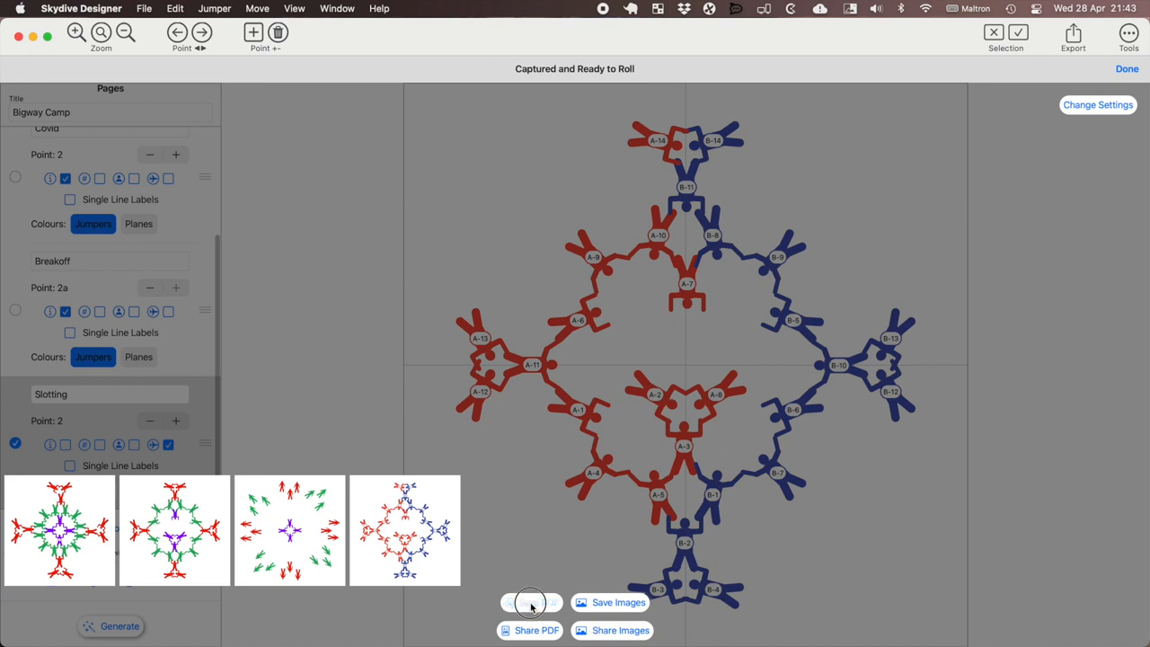
left_click(531, 602)
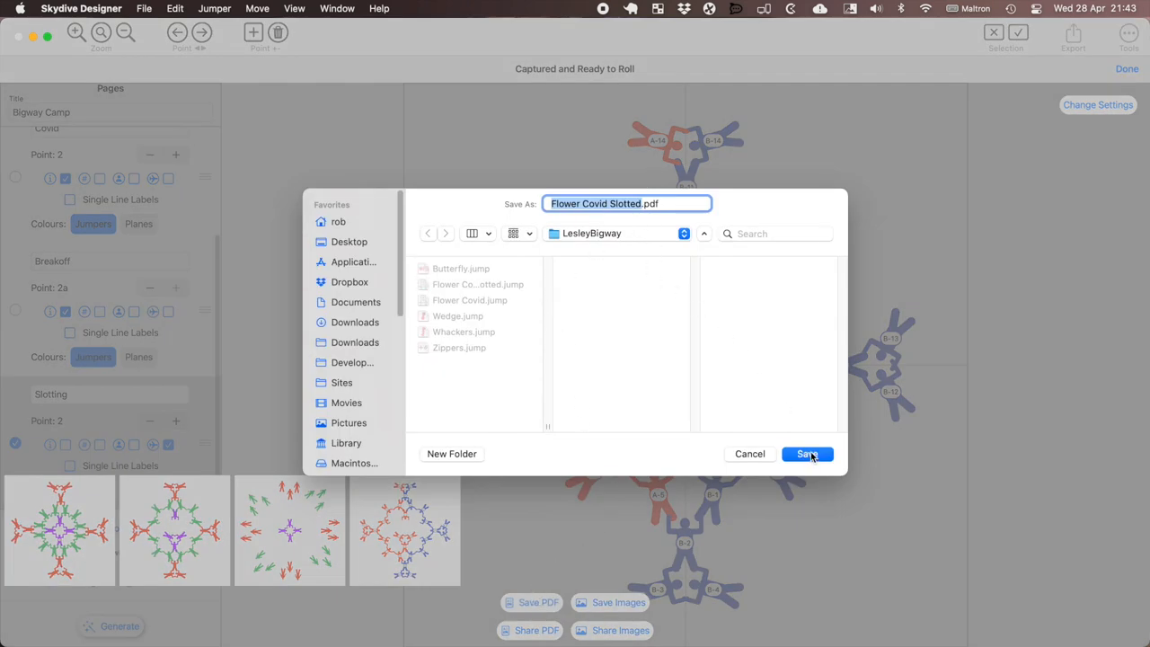
left_click(806, 454)
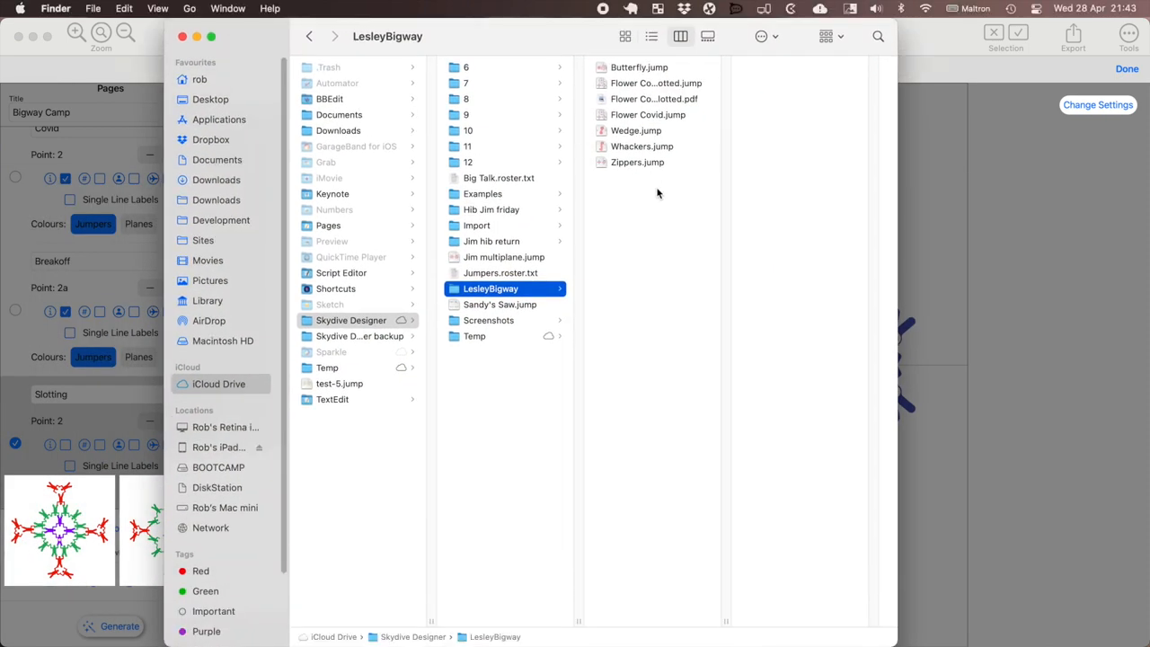
Step: Open Flower Covid Slotted.pdf from the LesleyBigway folder to review it in Preview
left_click(647, 98)
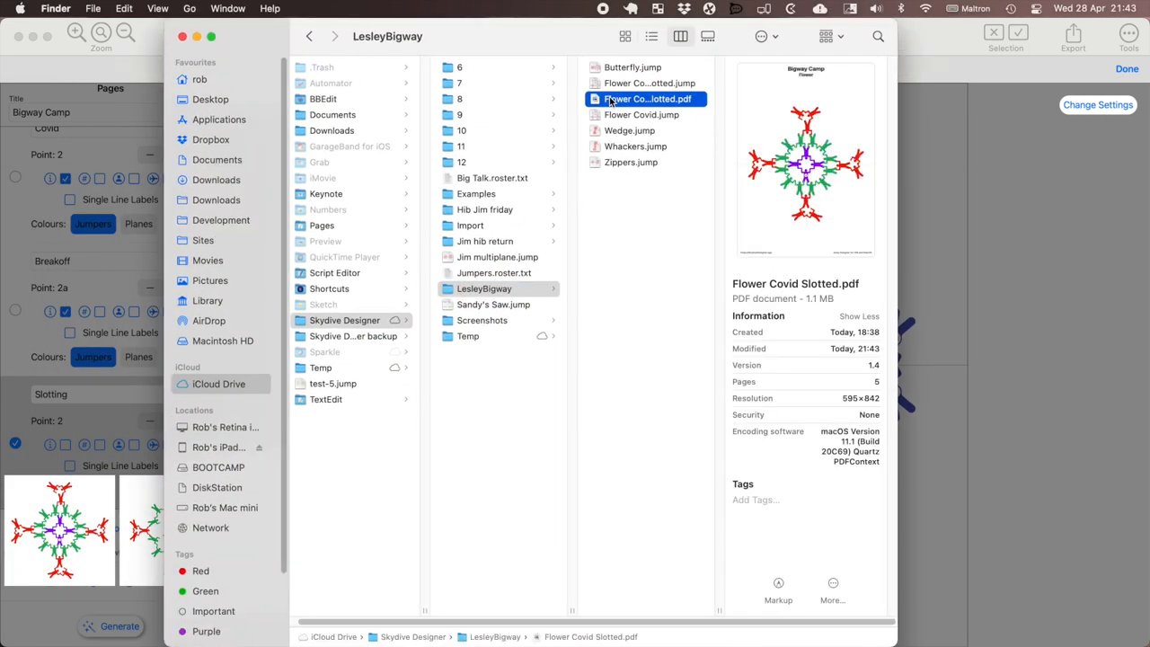
double_click(648, 99)
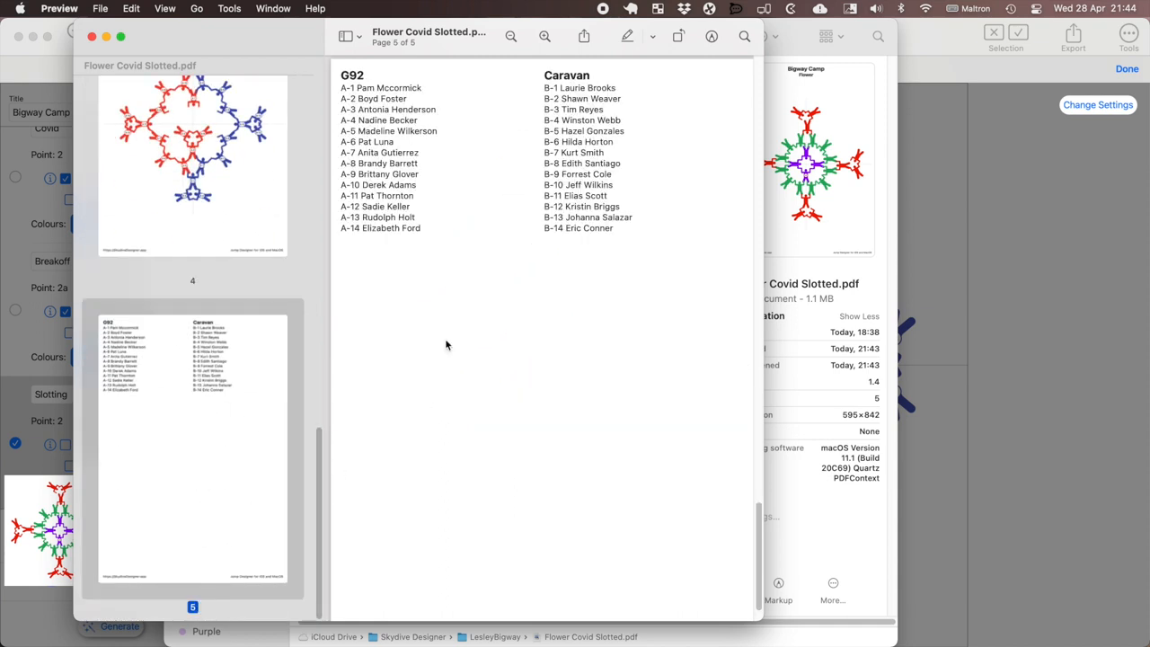
mouse_move(553, 432)
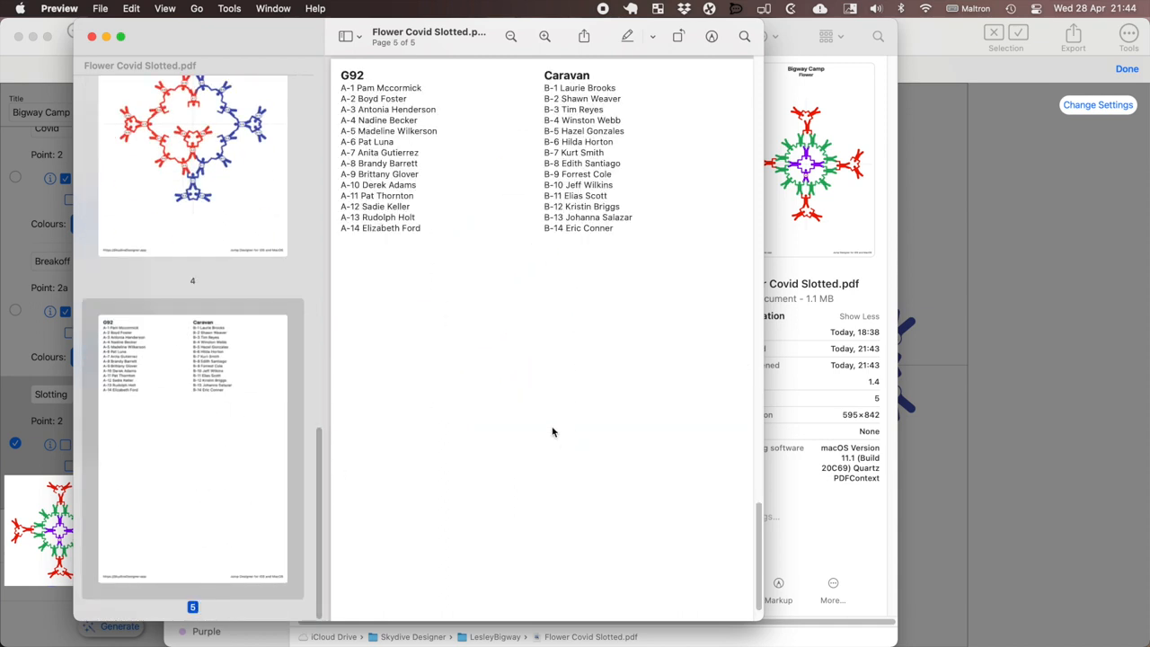